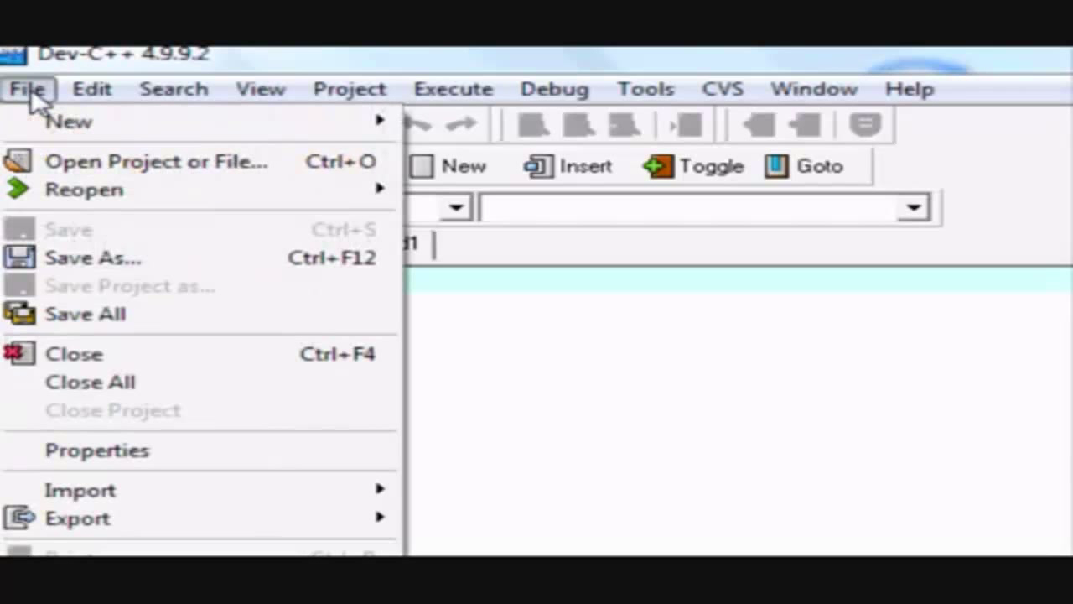
{"action": "mouse_move", "coordinate": [68, 120]}
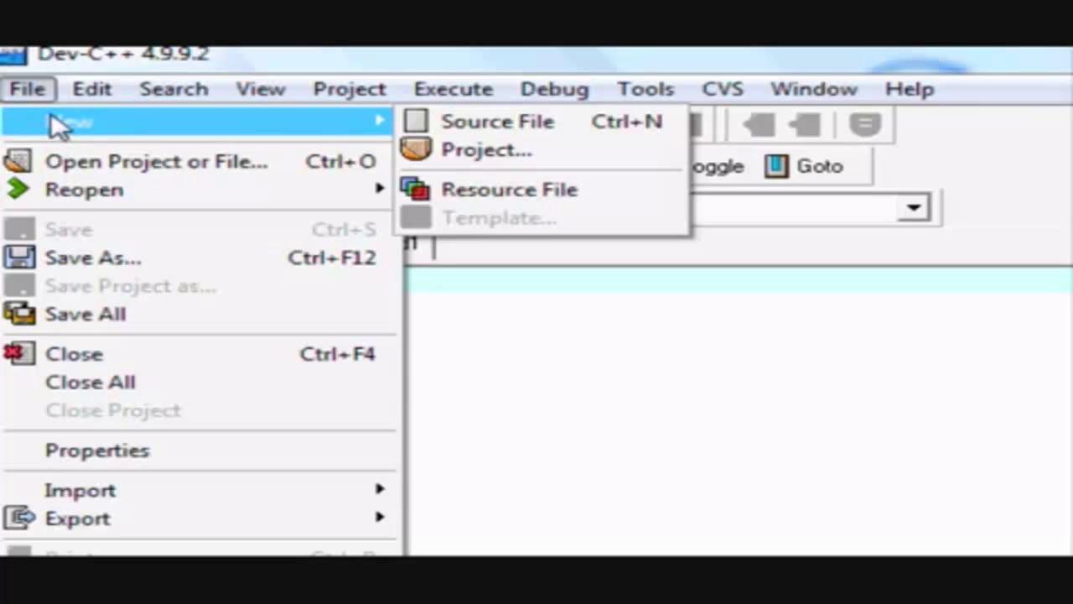
{"action": "mouse_move", "coordinate": [69, 266]}
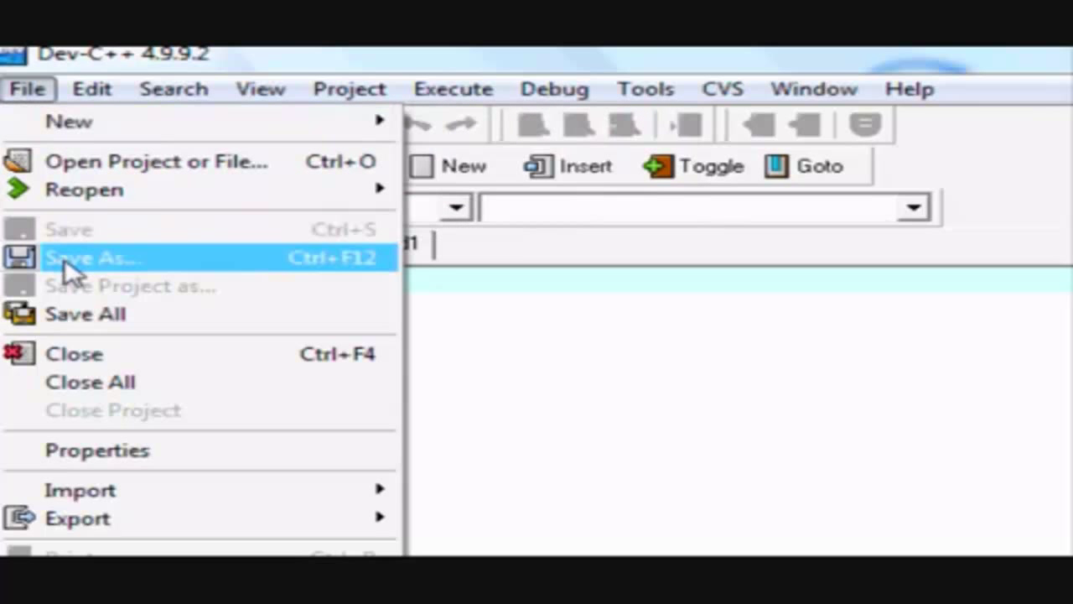
- Save the new source file under the name test.cpp
{"action": "left_click", "coordinate": [93, 258]}
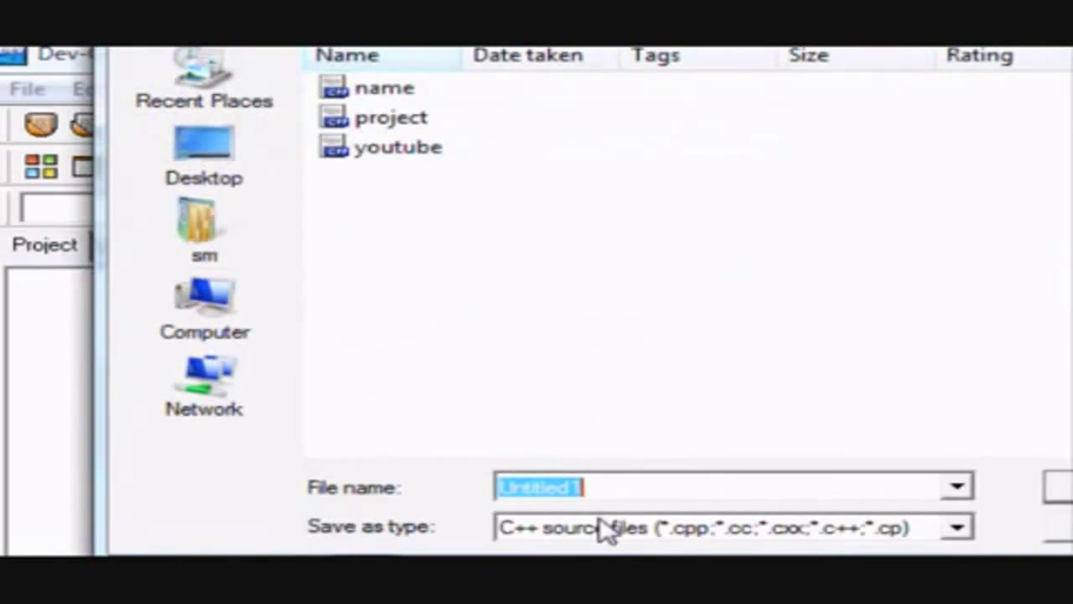
{"action": "type", "text": "test"}
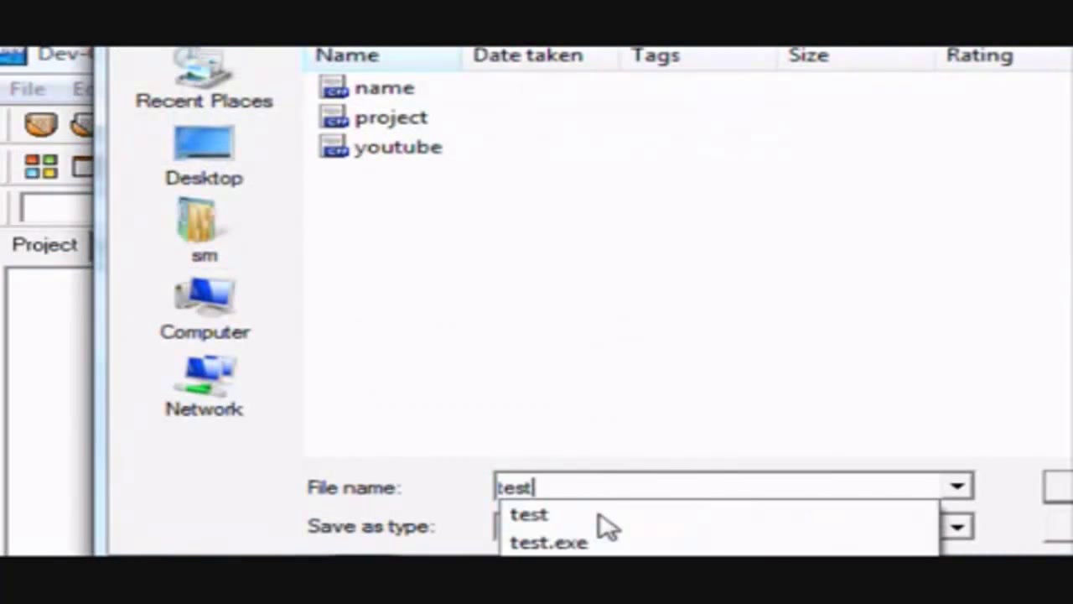
{"action": "type", "text": "."}
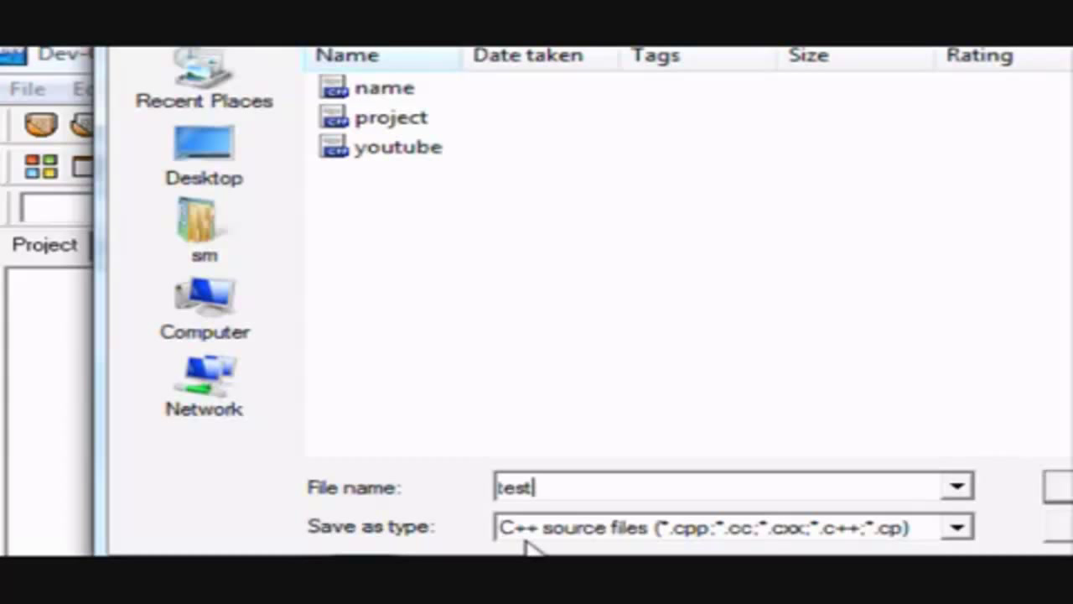
{"action": "mouse_move", "coordinate": [688, 545]}
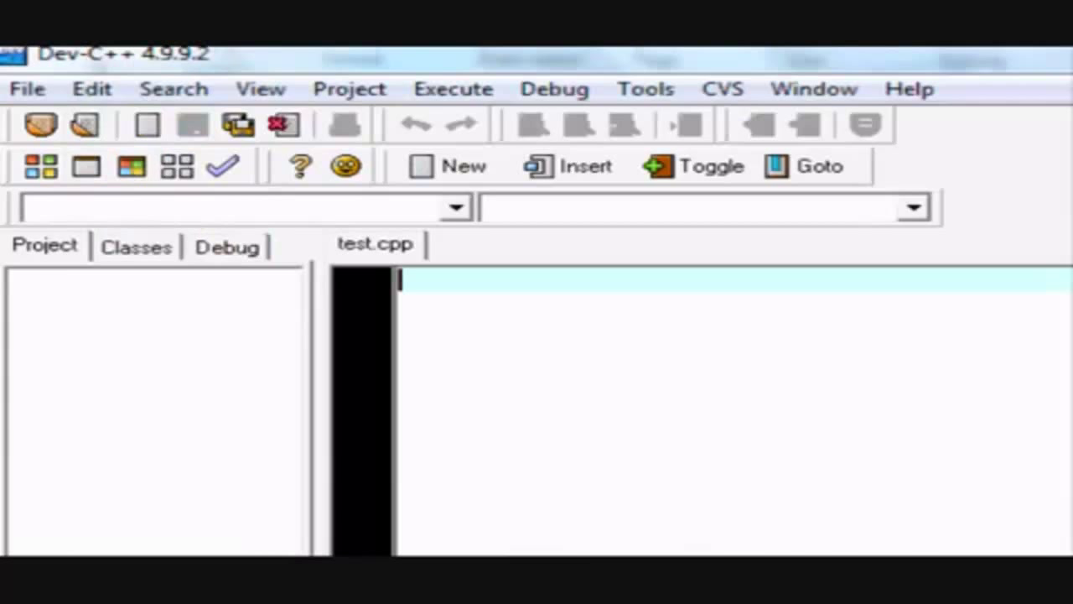
{"action": "mouse_move", "coordinate": [10, 57]}
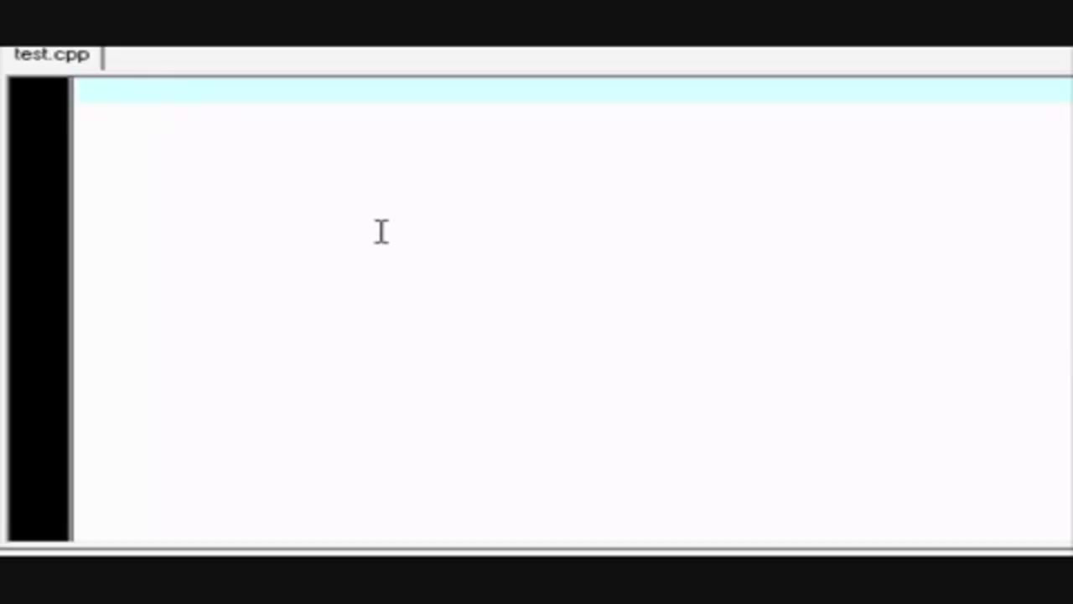
- Write #include <iostream> as the first line of test.cpp, fixing a mistype along the way
{"action": "type", "text": "#"}
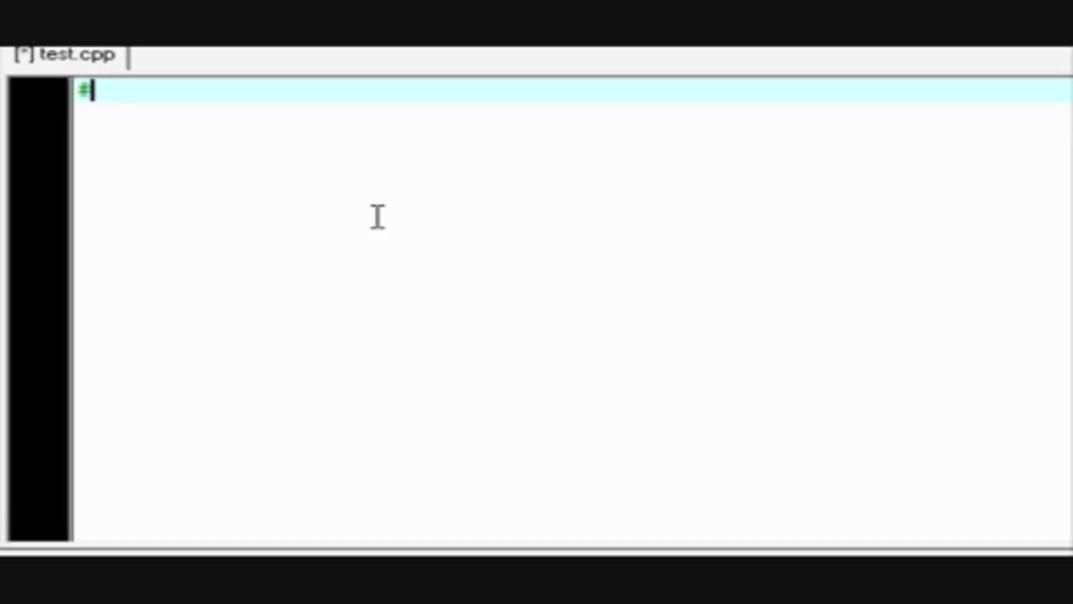
{"action": "type", "text": "inc"}
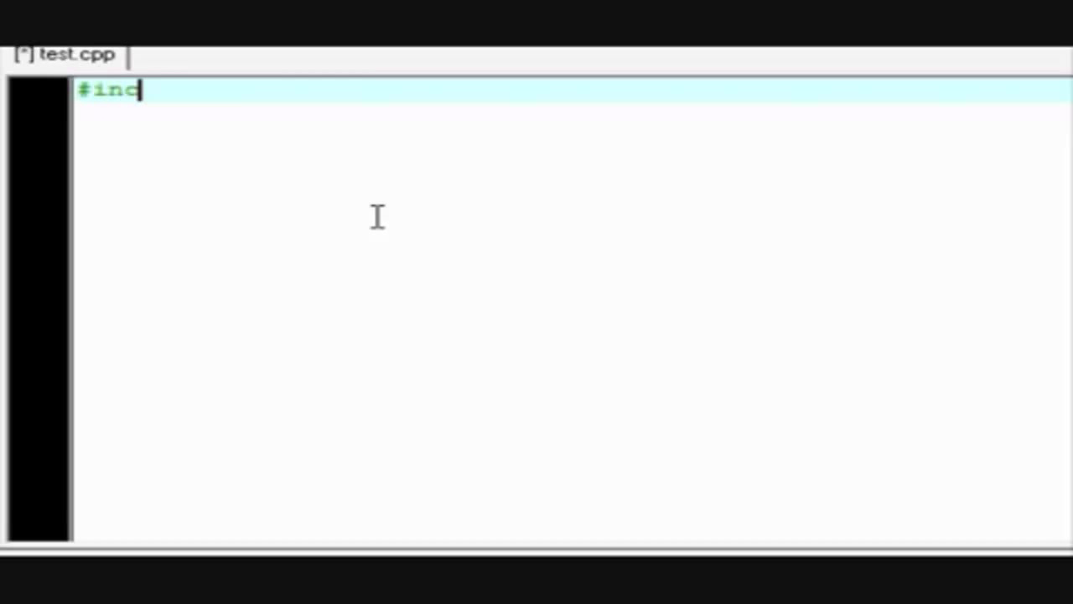
{"action": "key", "text": "BackSpace"}
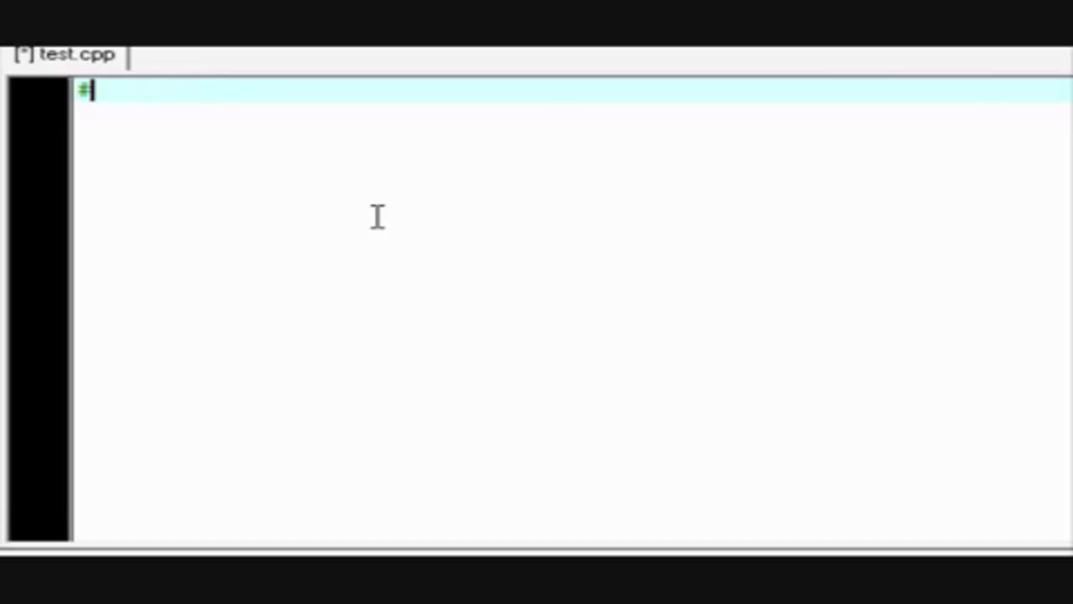
{"action": "type", "text": "i"}
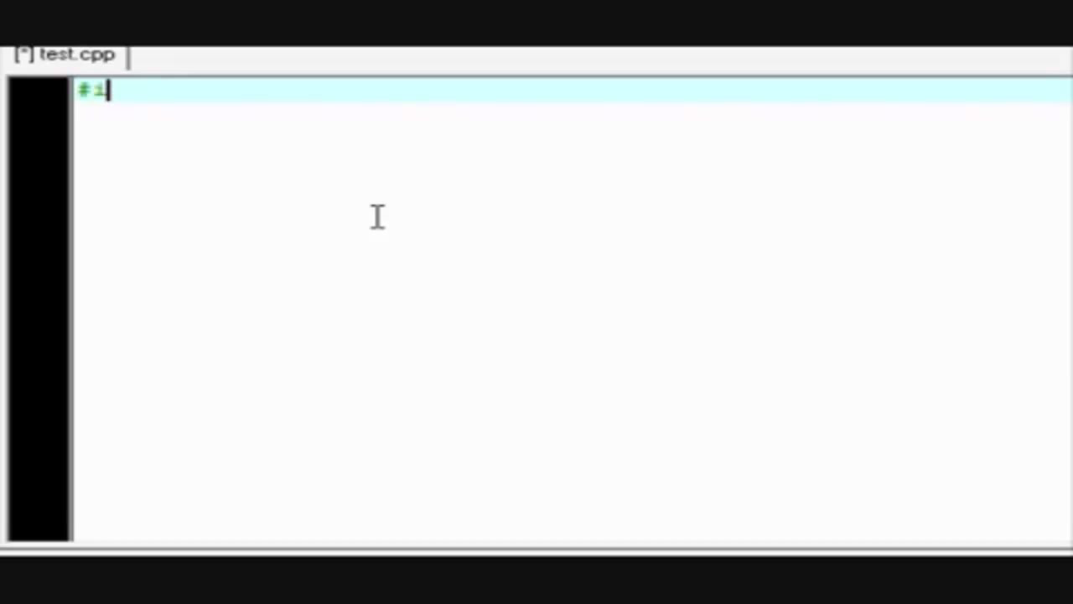
{"action": "type", "text": "nclude"}
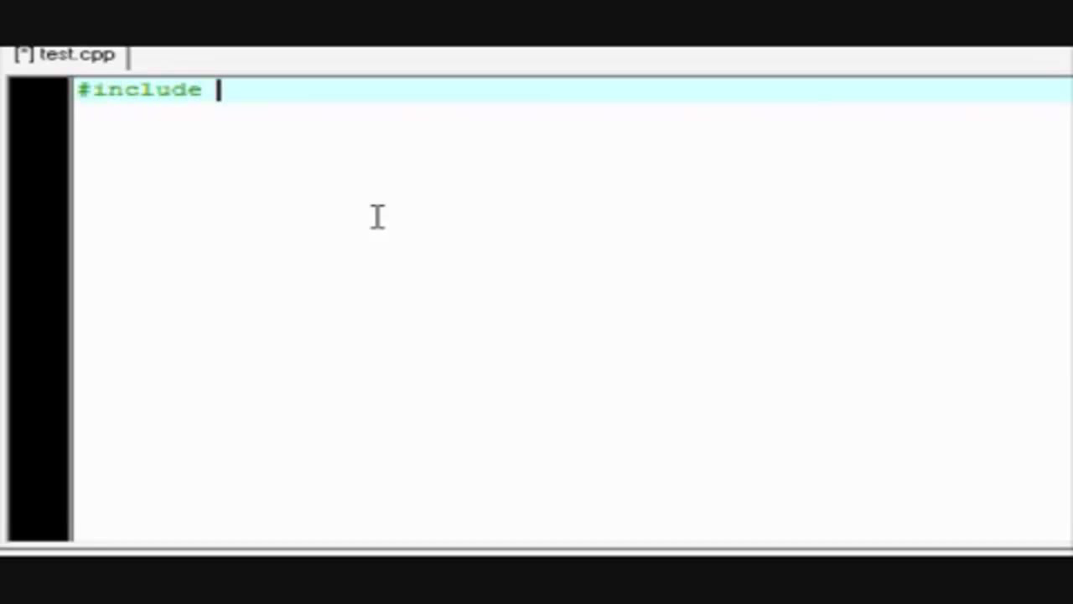
{"action": "type", "text": "<i"}
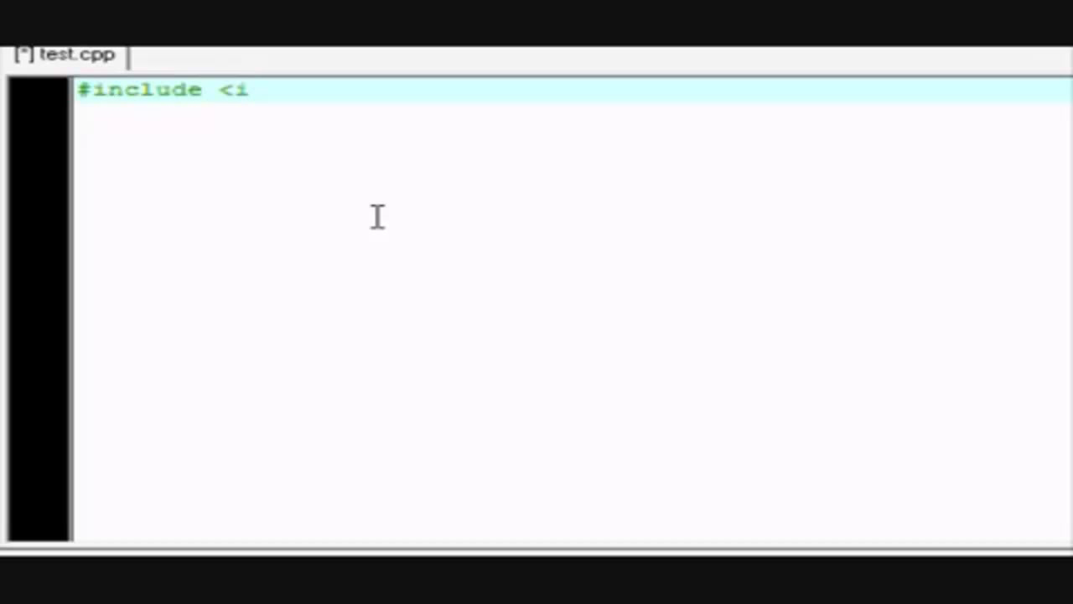
{"action": "type", "text": "ostream>"}
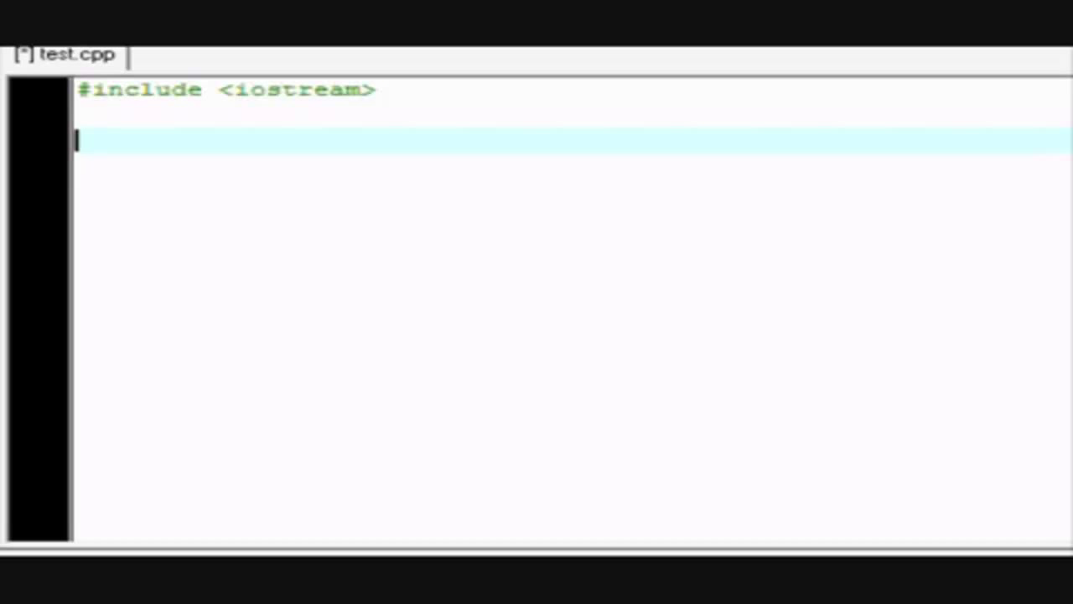
{"action": "mouse_move", "coordinate": [403, 185]}
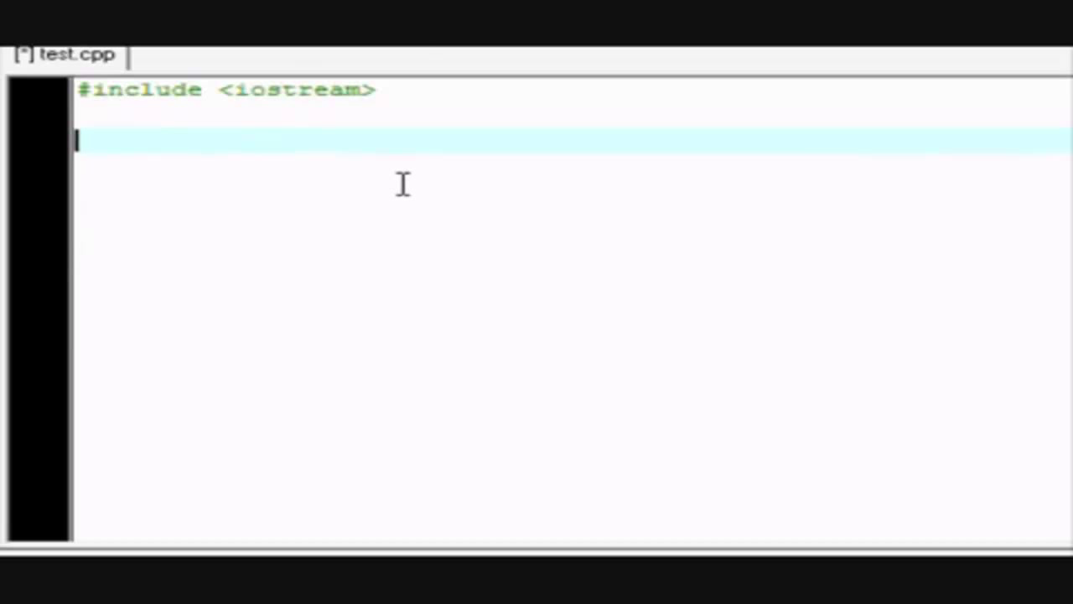
{"action": "mouse_move", "coordinate": [426, 204]}
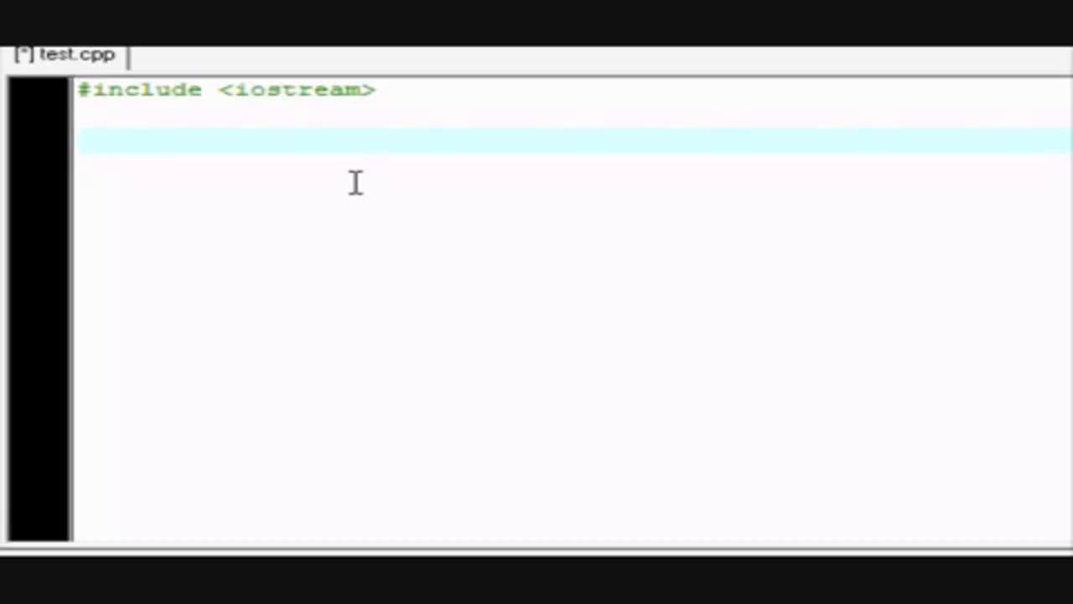
- Add int main() with opening and closing braces and a blank line inside
{"action": "type", "text": "int mai"}
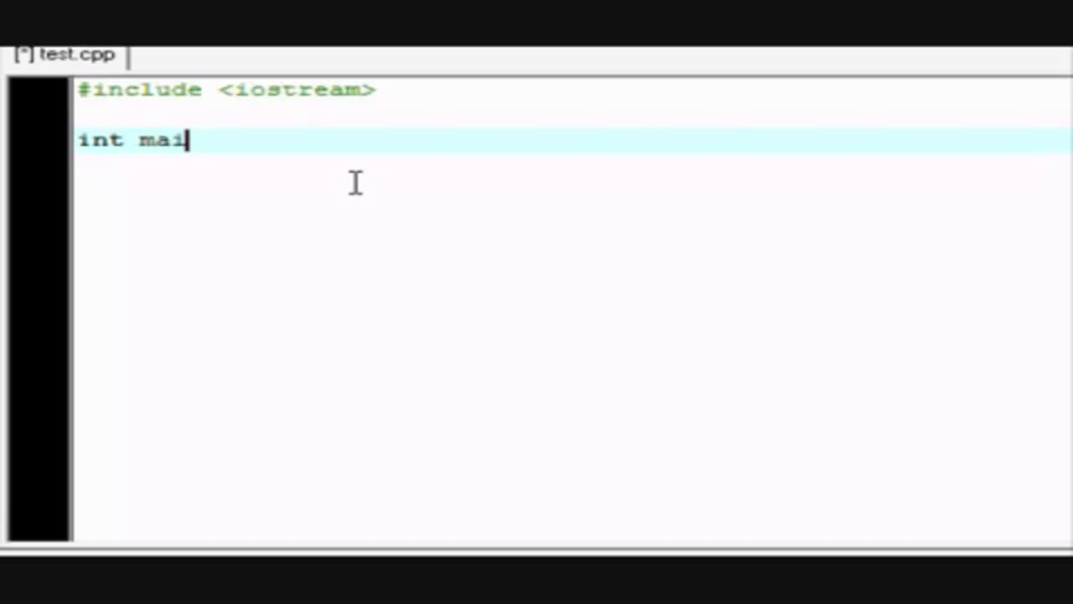
{"action": "type", "text": "n"}
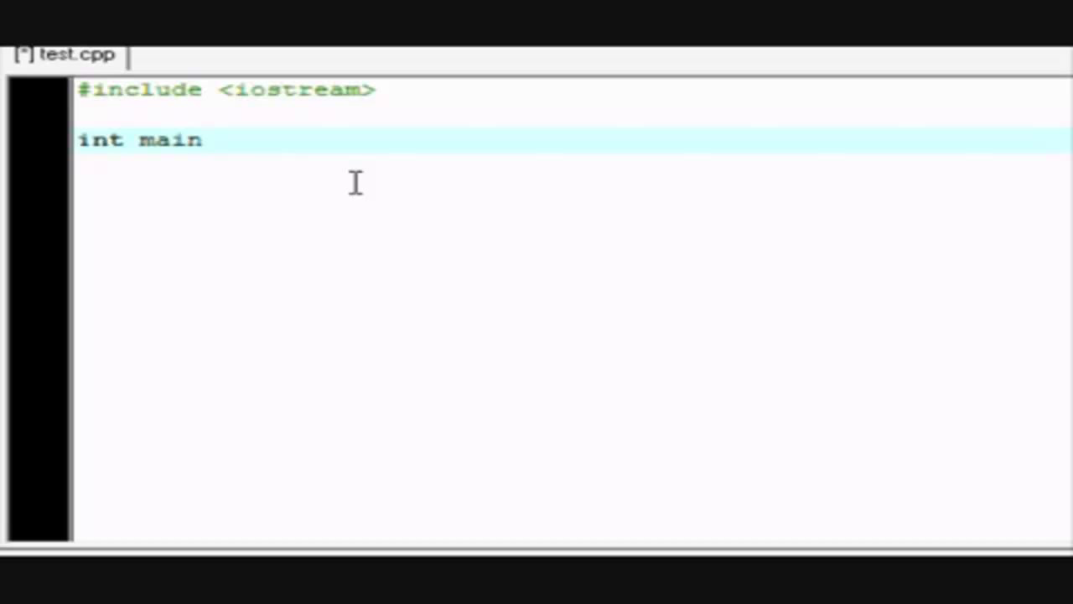
{"action": "type", "text": "()"}
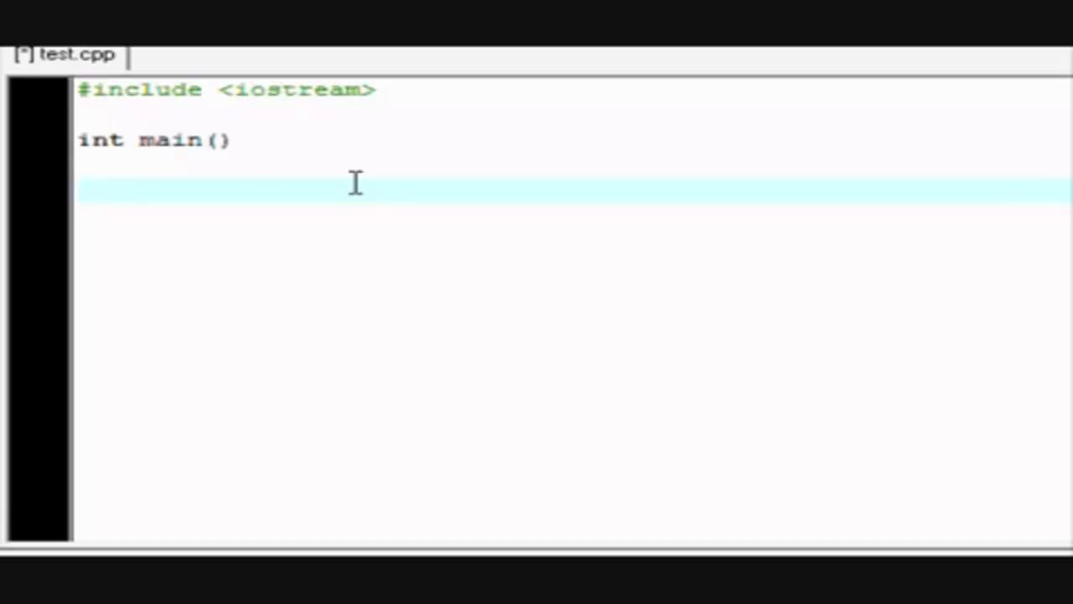
{"action": "type", "text": "{}"}
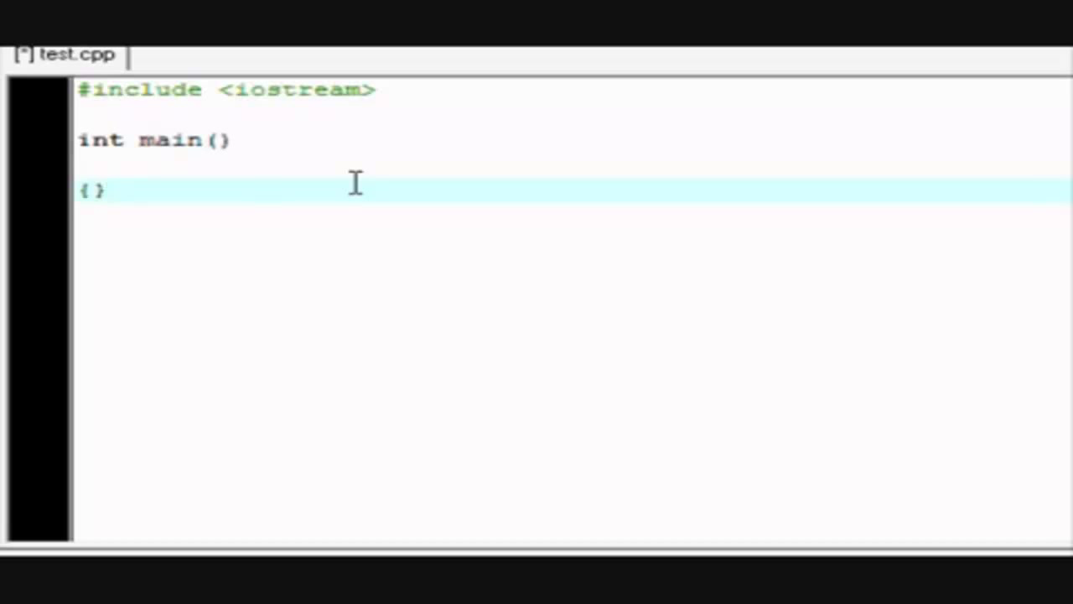
{"action": "key", "text": "enter"}
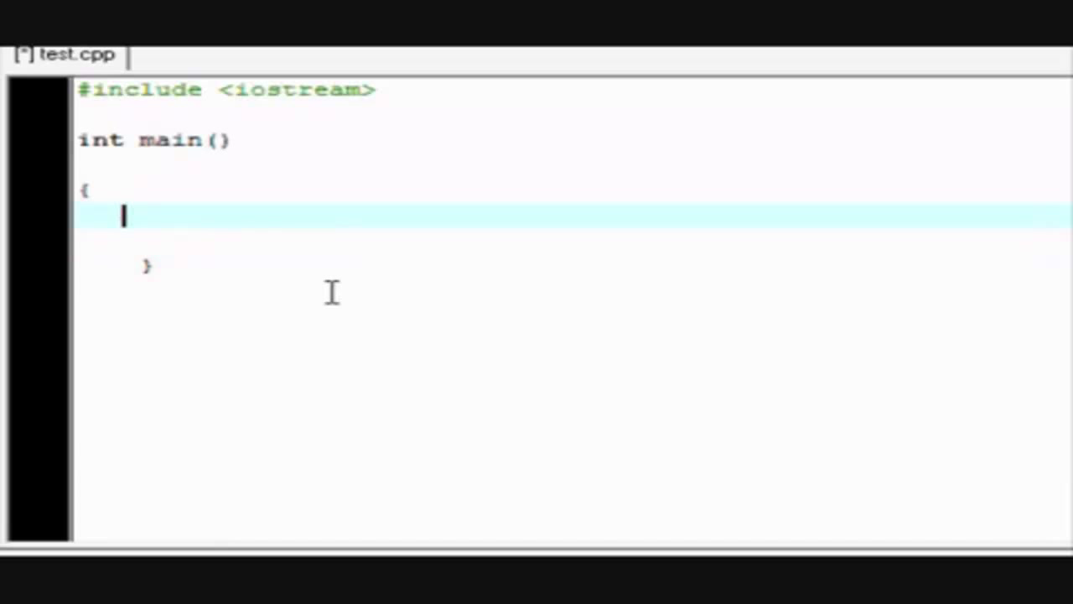
{"action": "mouse_move", "coordinate": [350, 289]}
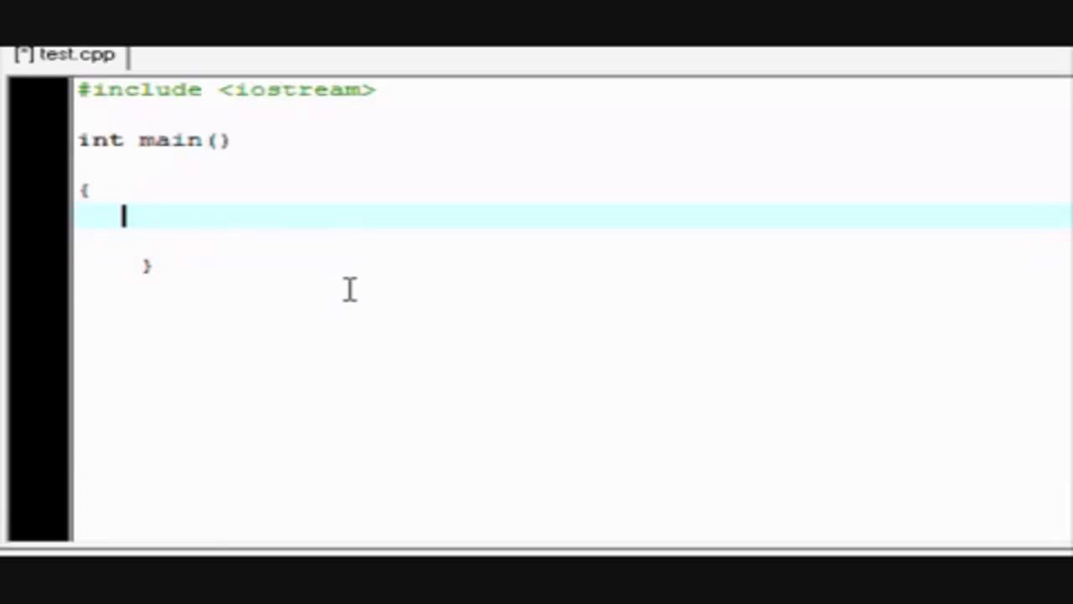
{"action": "mouse_move", "coordinate": [490, 295]}
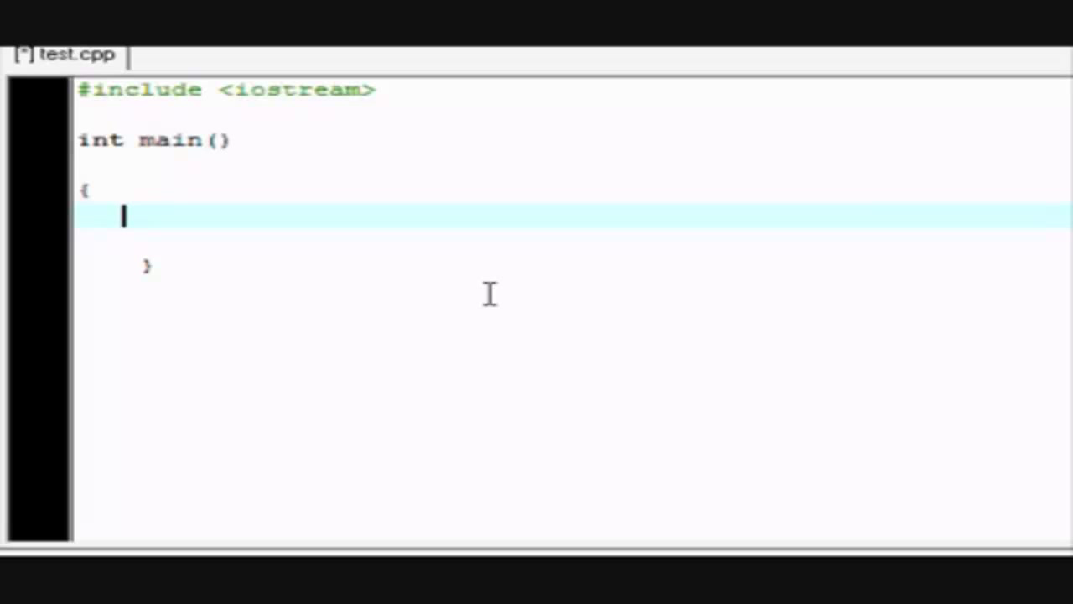
- Add a using namespace std; statement inside main
{"action": "type", "text": "using namespace std"}
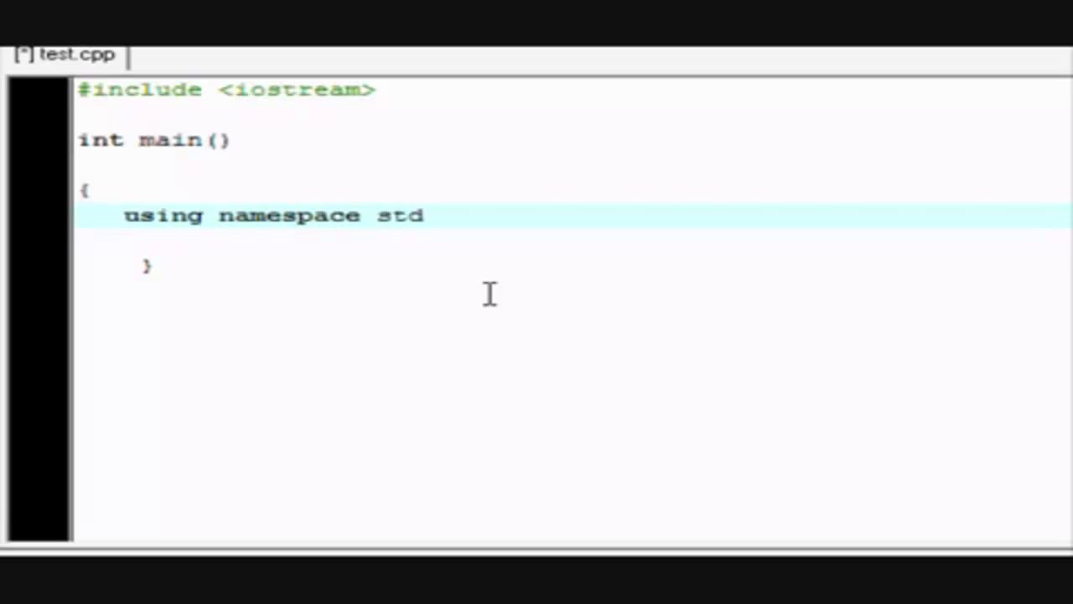
{"action": "type", "text": ";"}
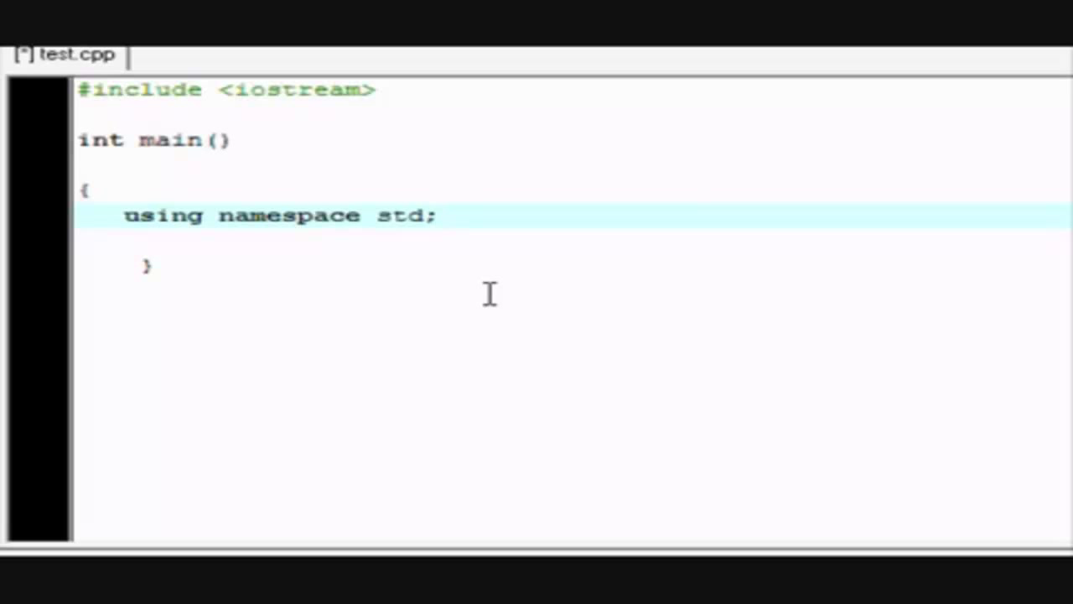
{"action": "key", "text": "Enter"}
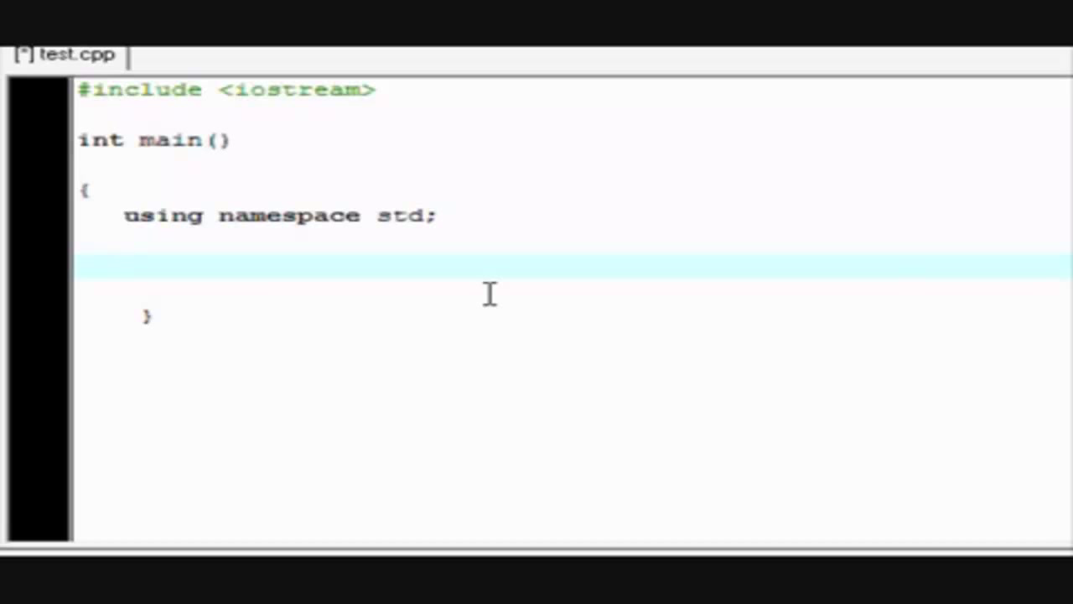
{"action": "mouse_move", "coordinate": [580, 265]}
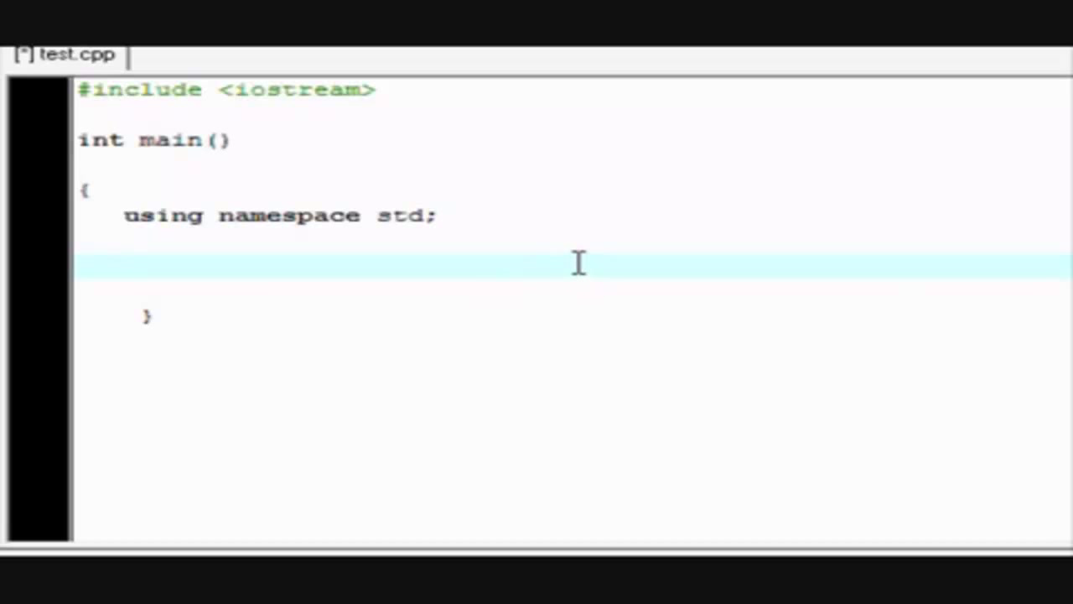
{"action": "mouse_move", "coordinate": [467, 258]}
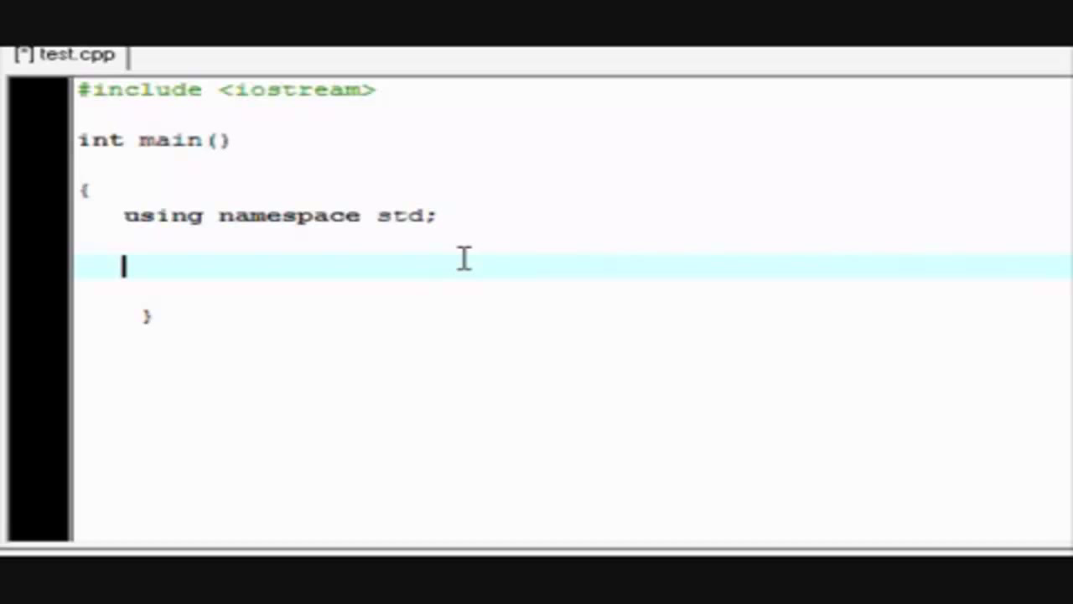
- Add cout << "Hello youtube!"; and start a new line beneath it
{"action": "type", "text": "cout"}
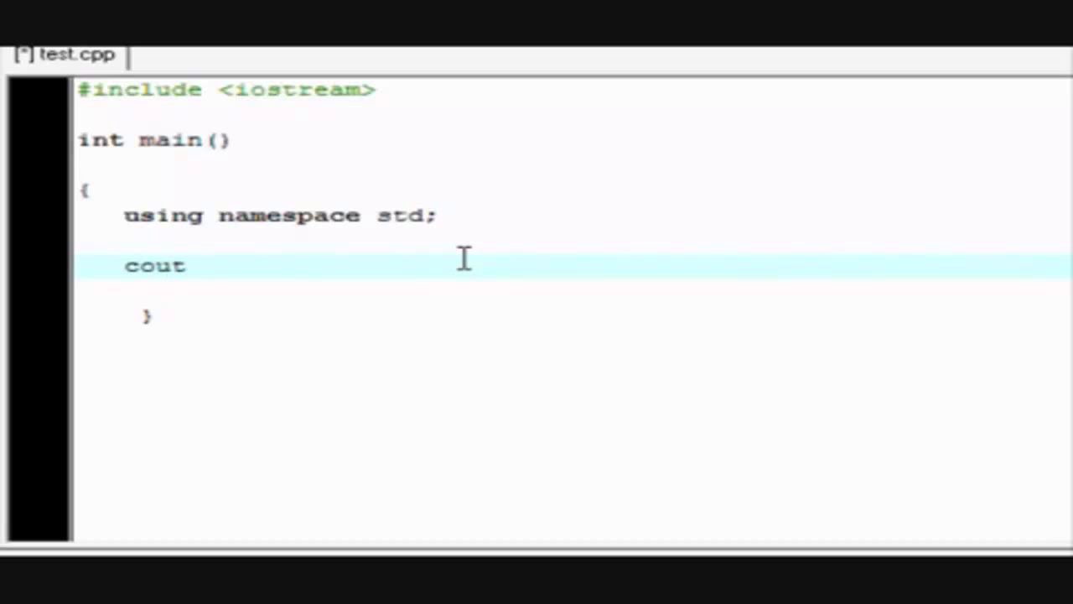
{"action": "type", "text": "<<"}
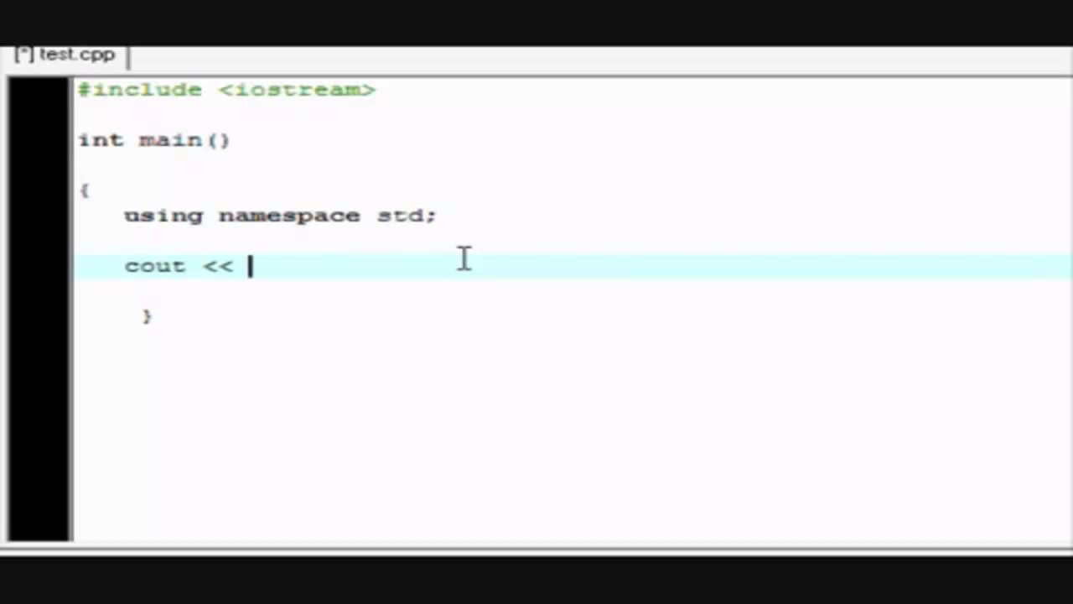
{"action": "type", "text": "\""}
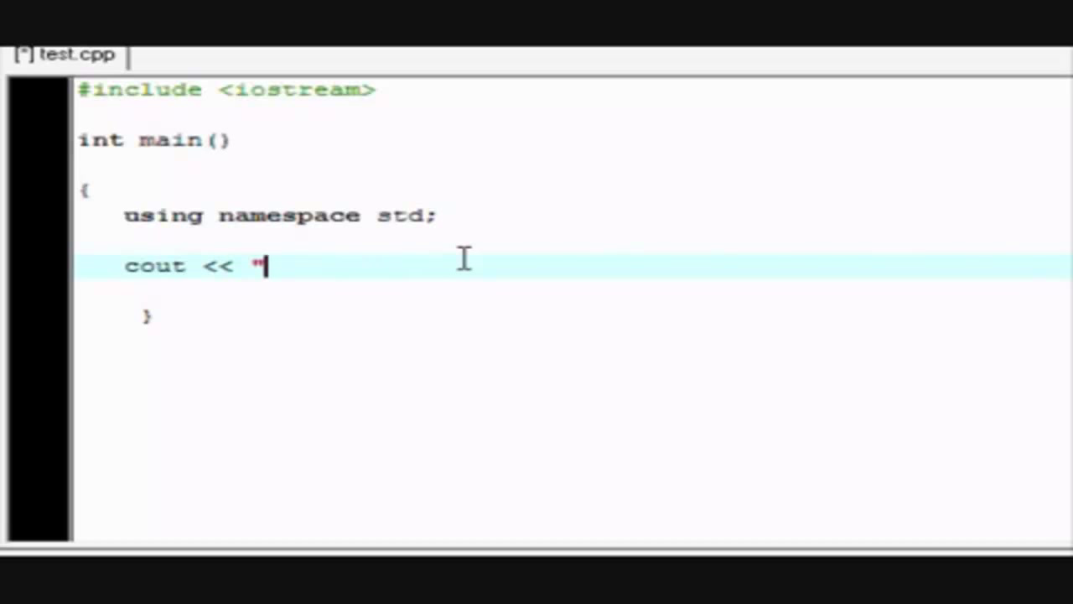
{"action": "type", "text": "Hel"}
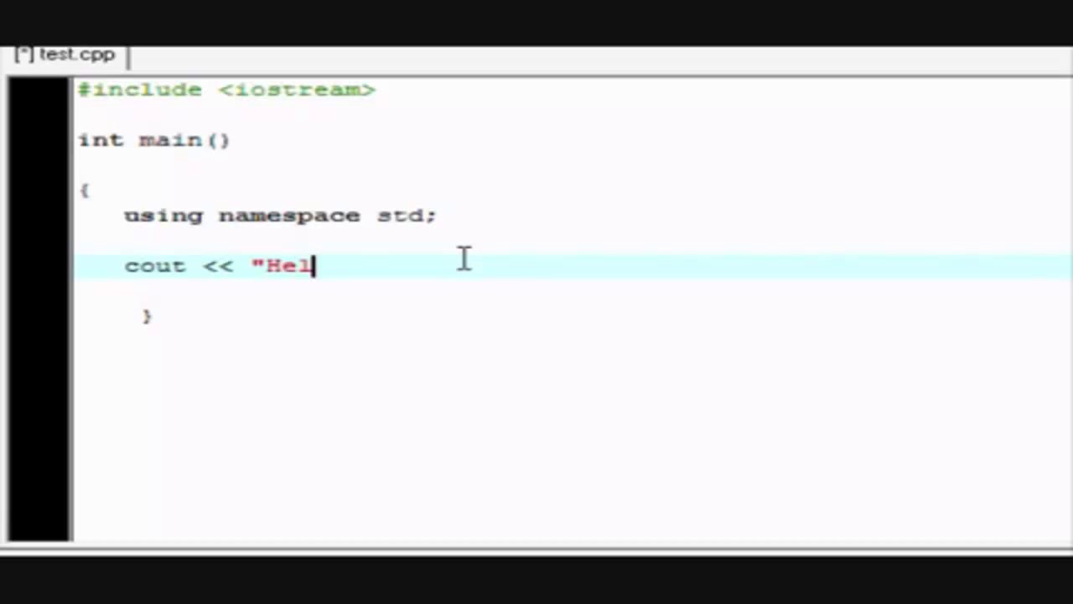
{"action": "type", "text": "lo youtube"}
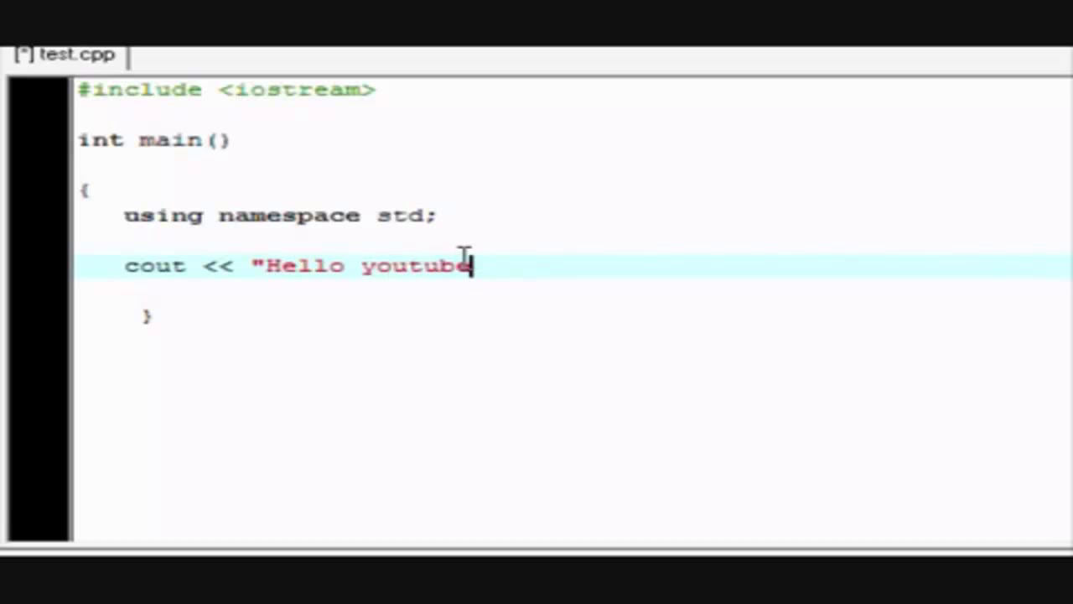
{"action": "type", "text": "!"}
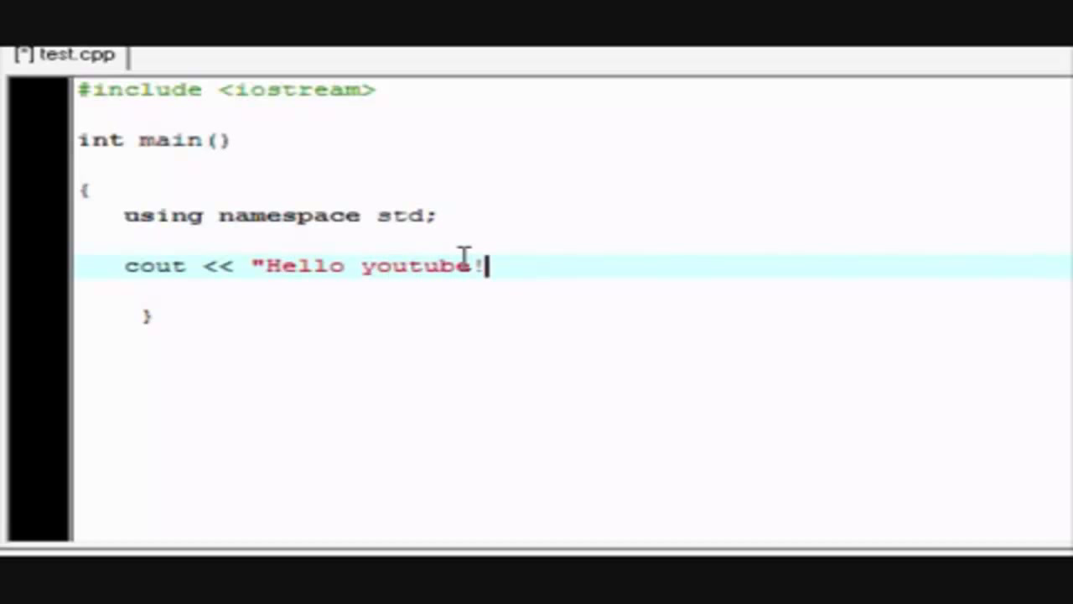
{"action": "type", "text": "\""}
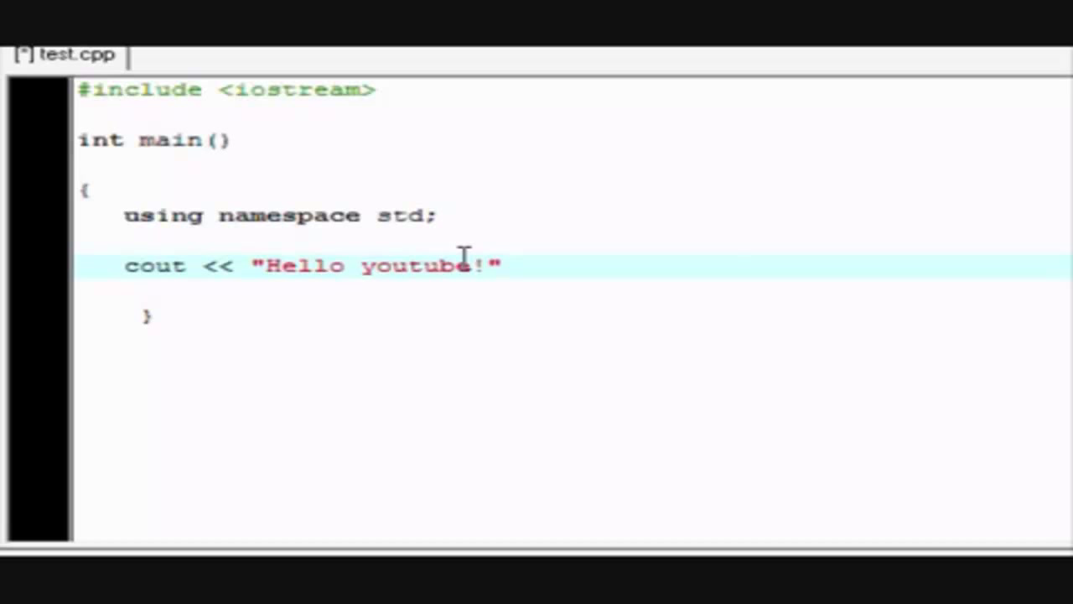
{"action": "type", "text": ";"}
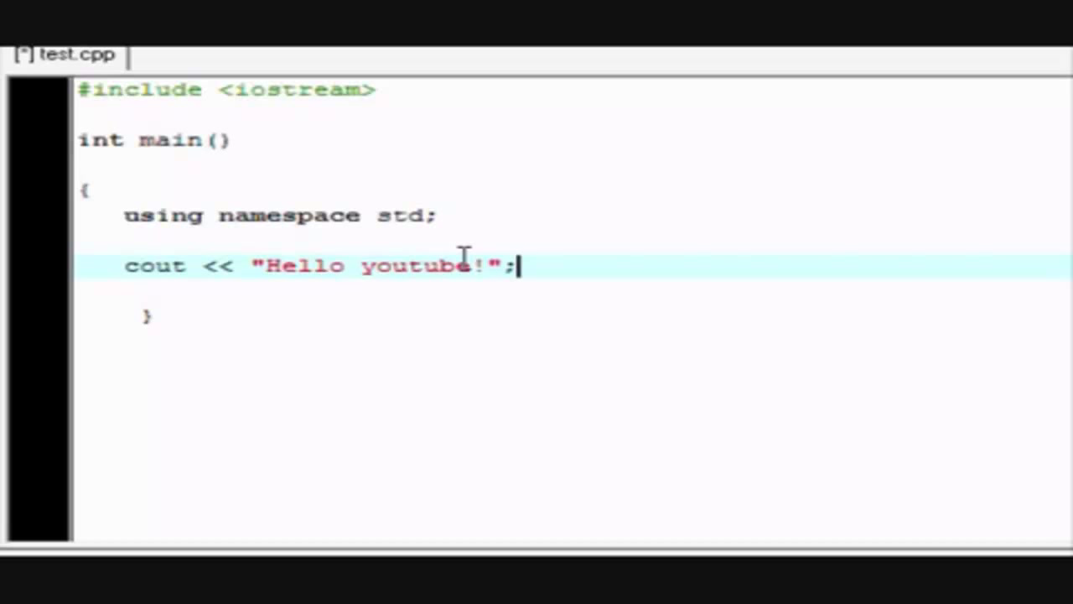
{"action": "key", "text": "enter"}
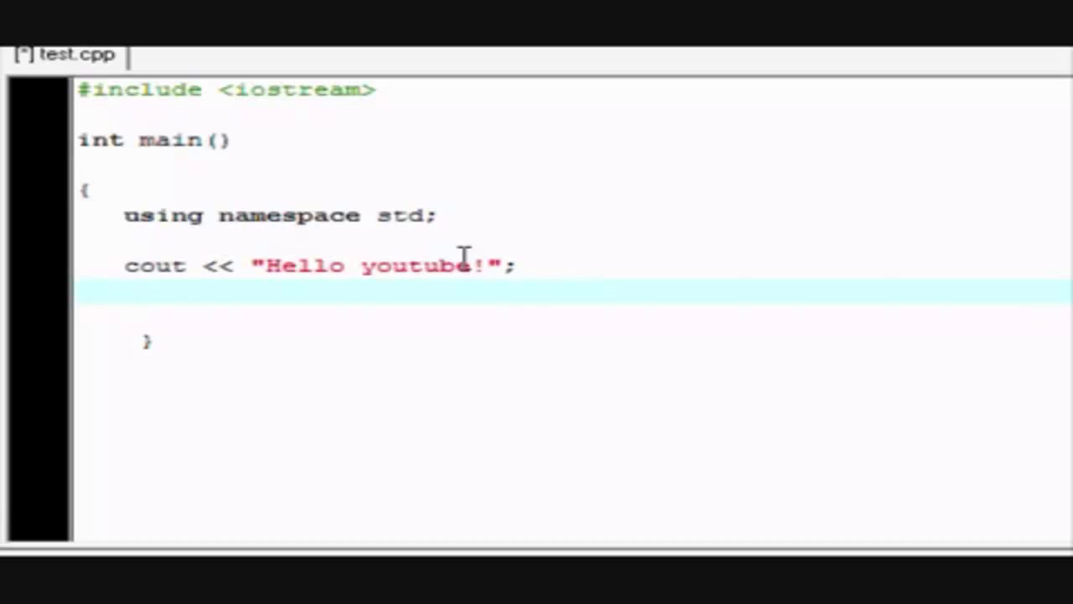
- Add cout << endl; to output a line break
{"action": "type", "text": "cout"}
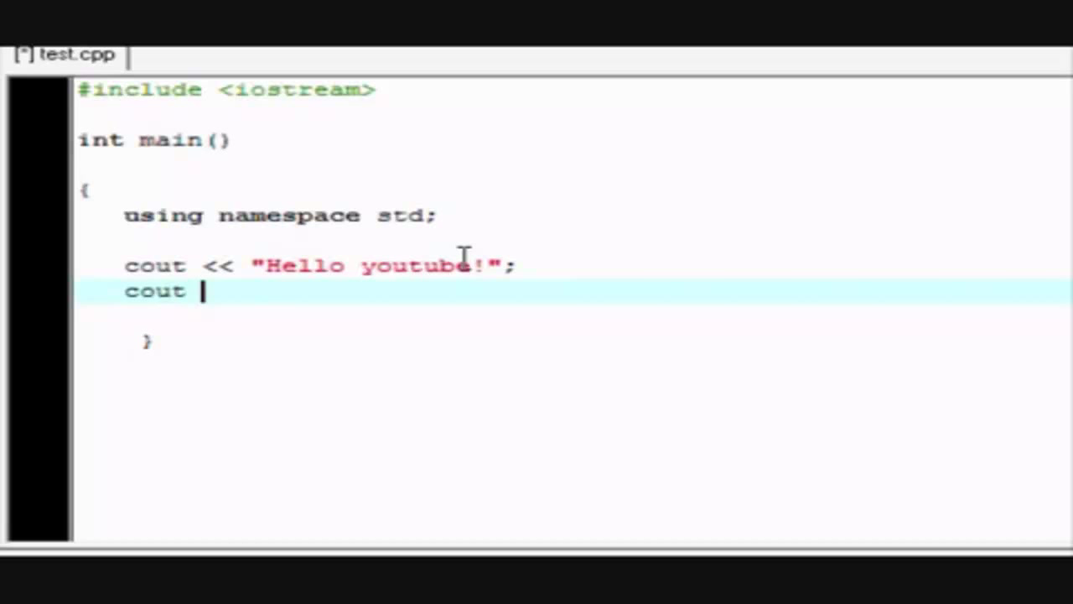
{"action": "type", "text": "<<"}
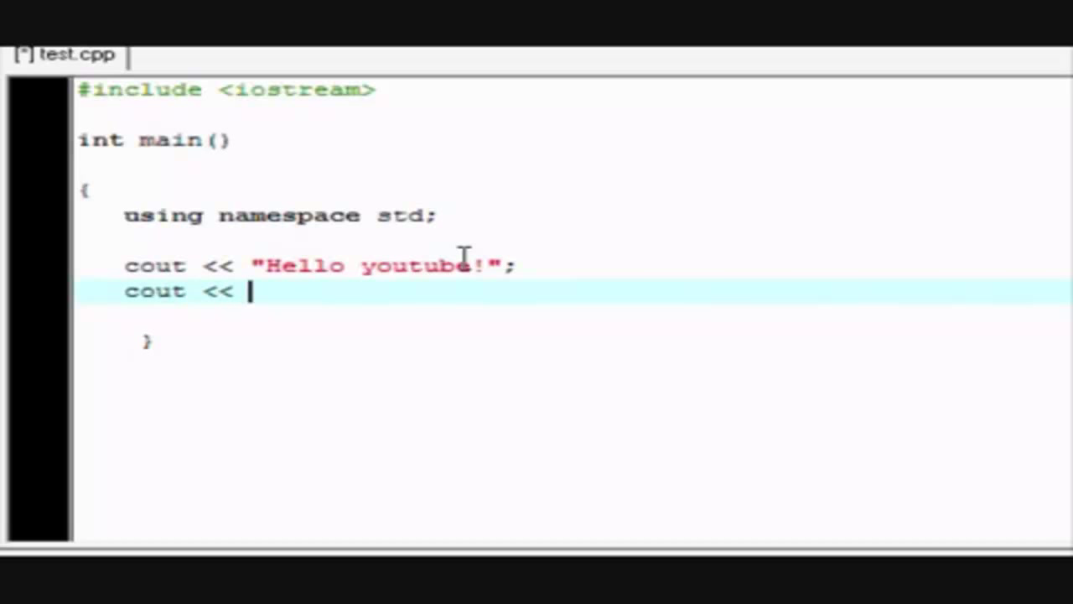
{"action": "type", "text": "endl"}
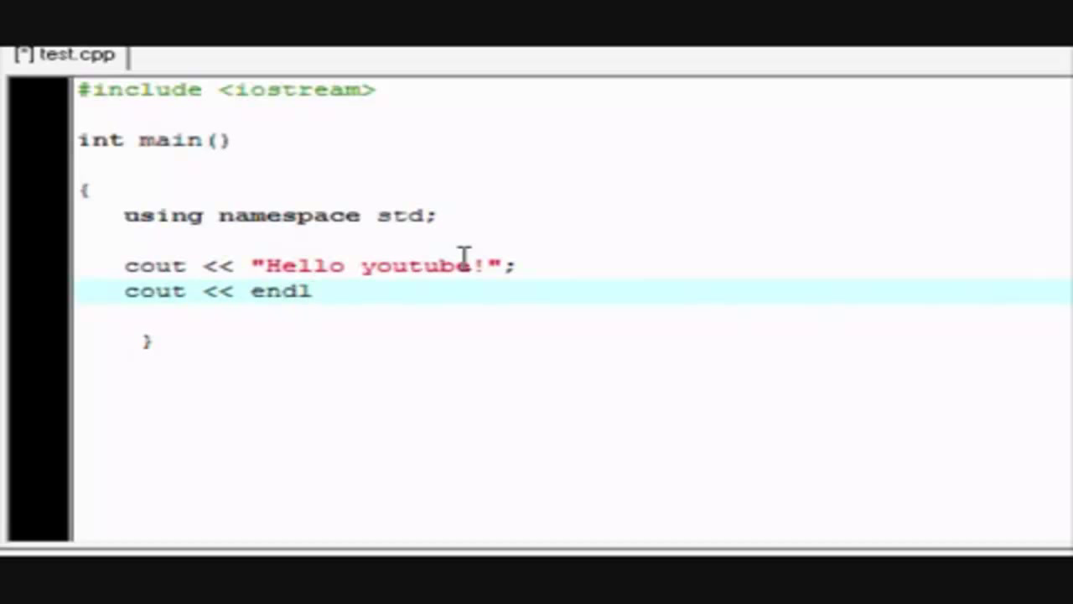
{"action": "type", "text": ";"}
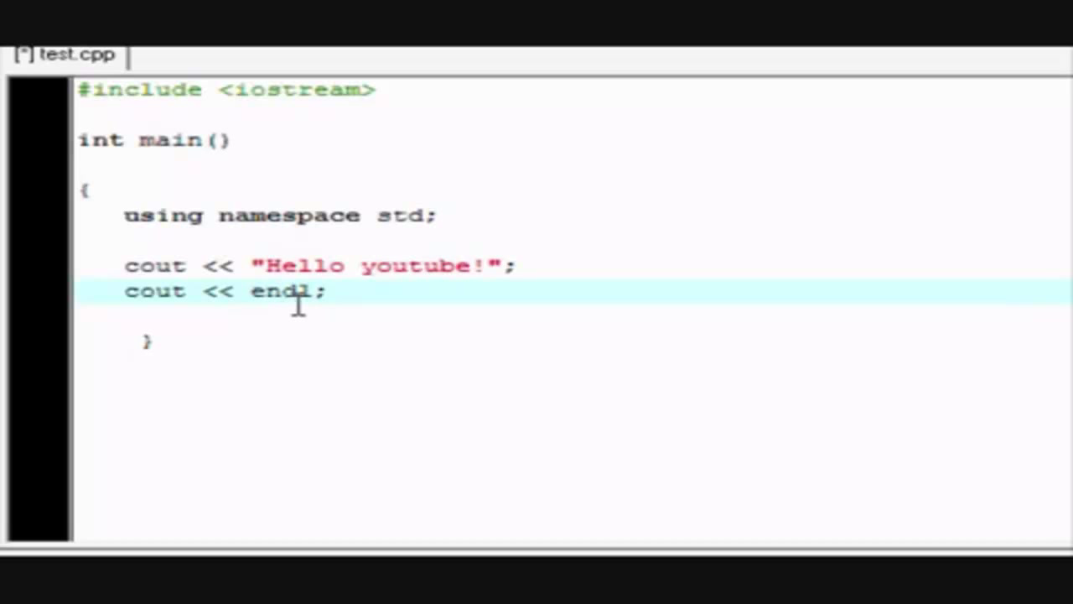
{"action": "mouse_move", "coordinate": [495, 252]}
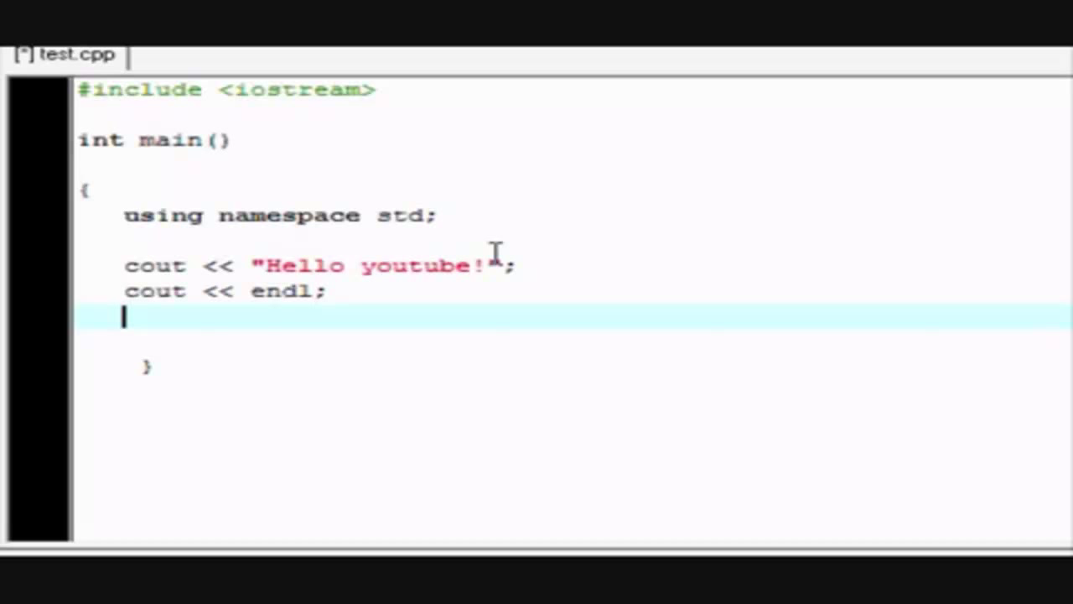
- Add cout << "This is a new line "; as a second output line
{"action": "type", "text": "cout <<"}
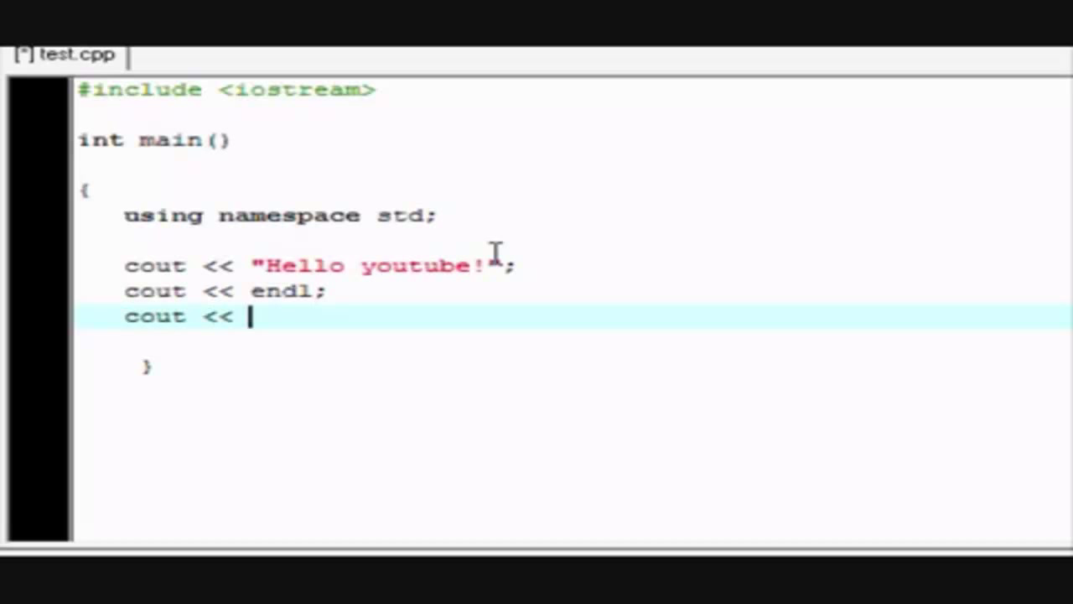
{"action": "type", "text": "\"This is a"}
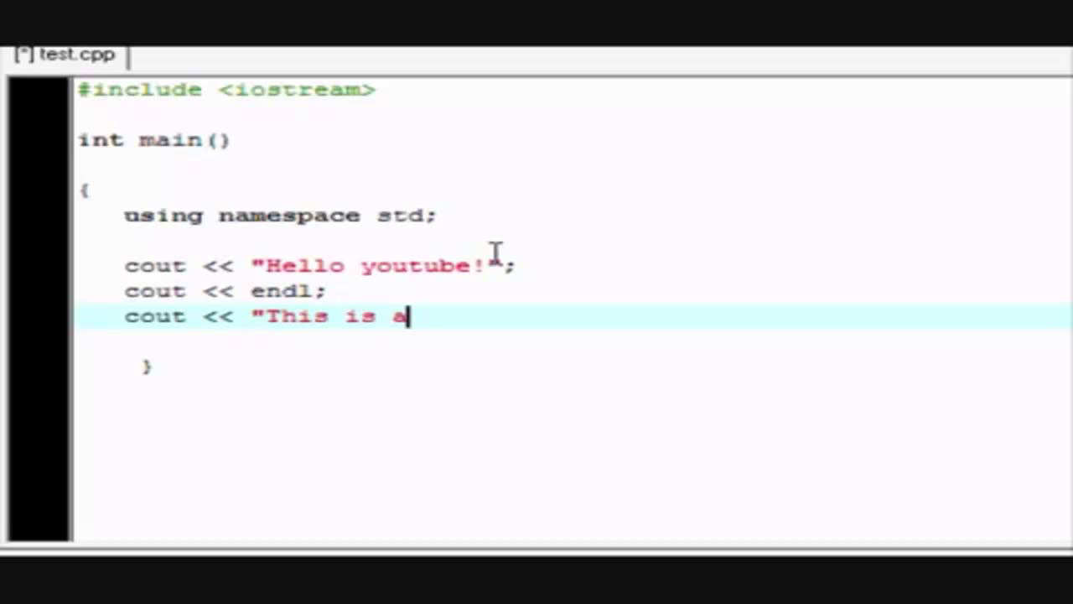
{"action": "type", "text": "new line"}
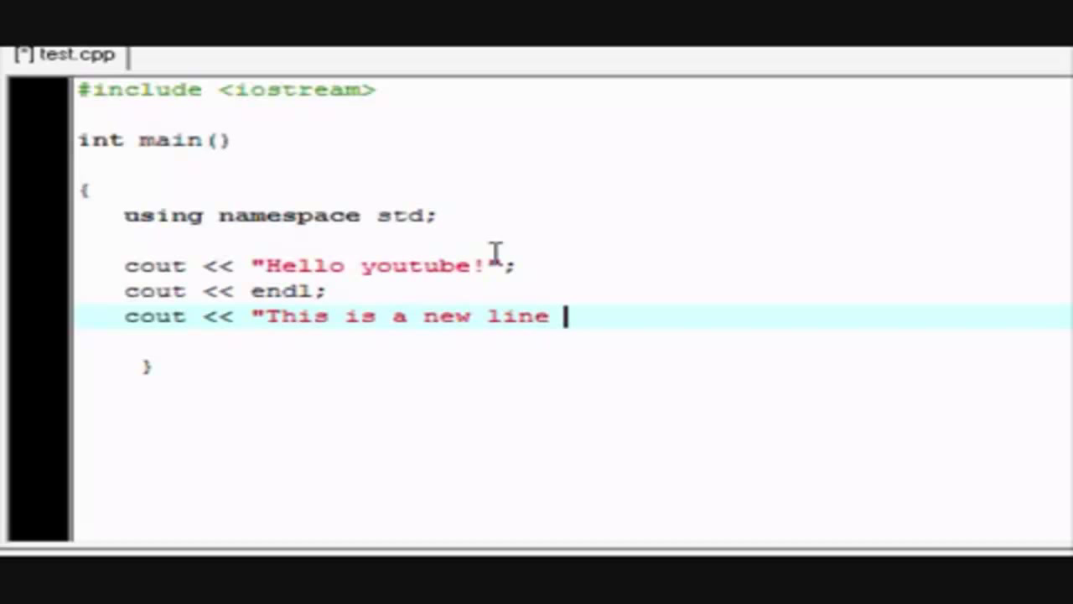
{"action": "type", "text": "\""}
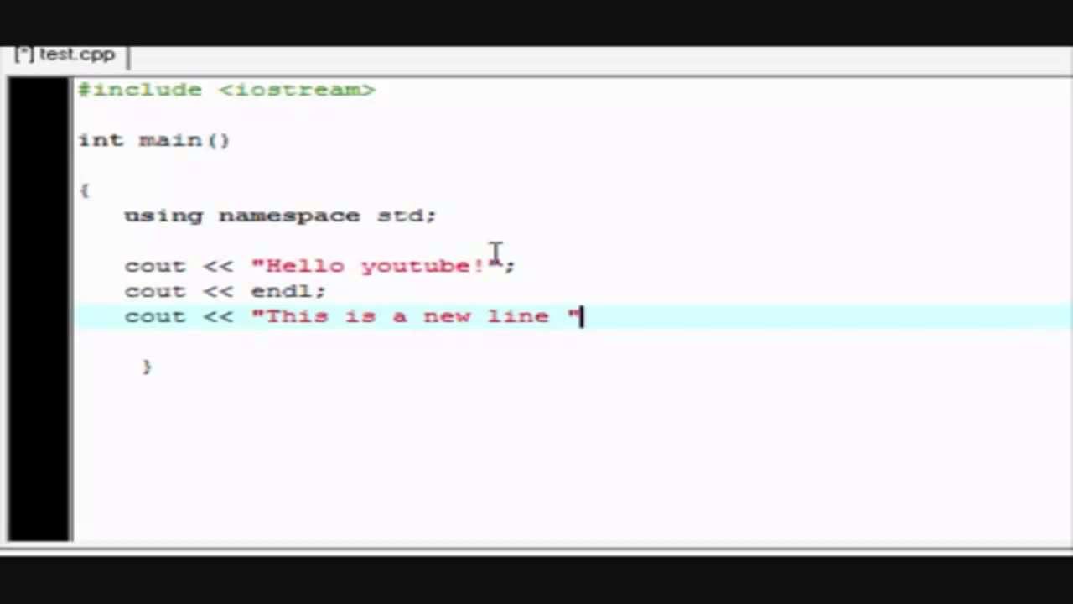
{"action": "type", "text": ";"}
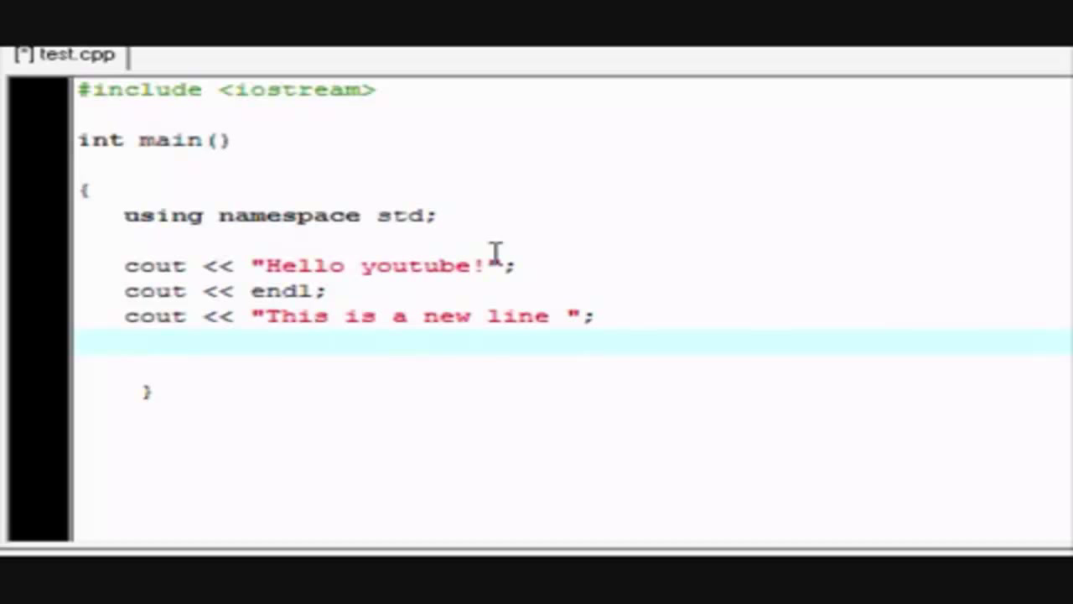
- Add system("pause"); after the output statements
{"action": "type", "text": "system"}
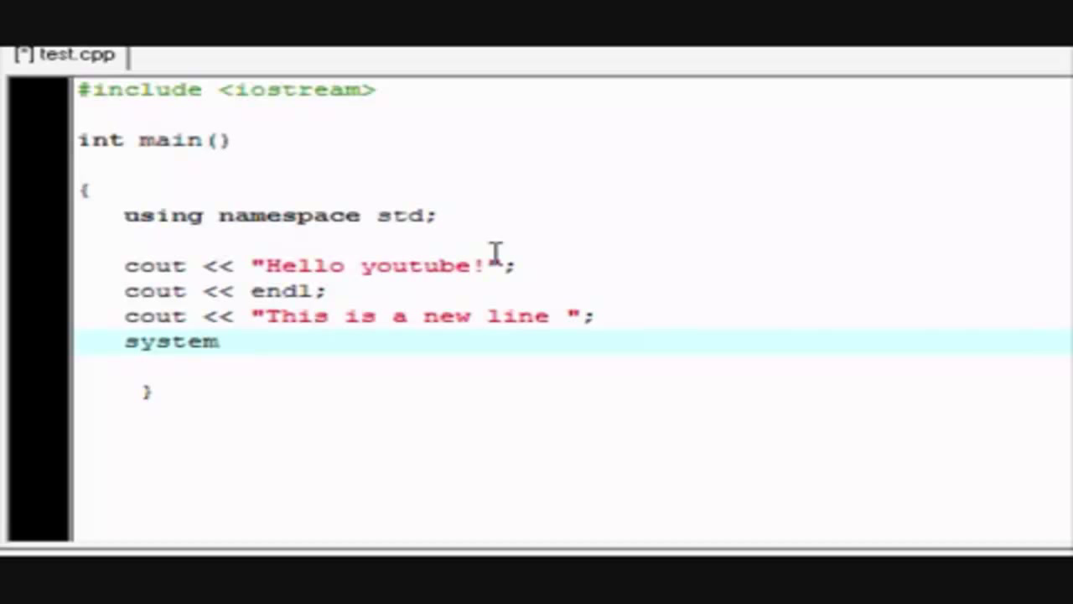
{"action": "type", "text": "(\""}
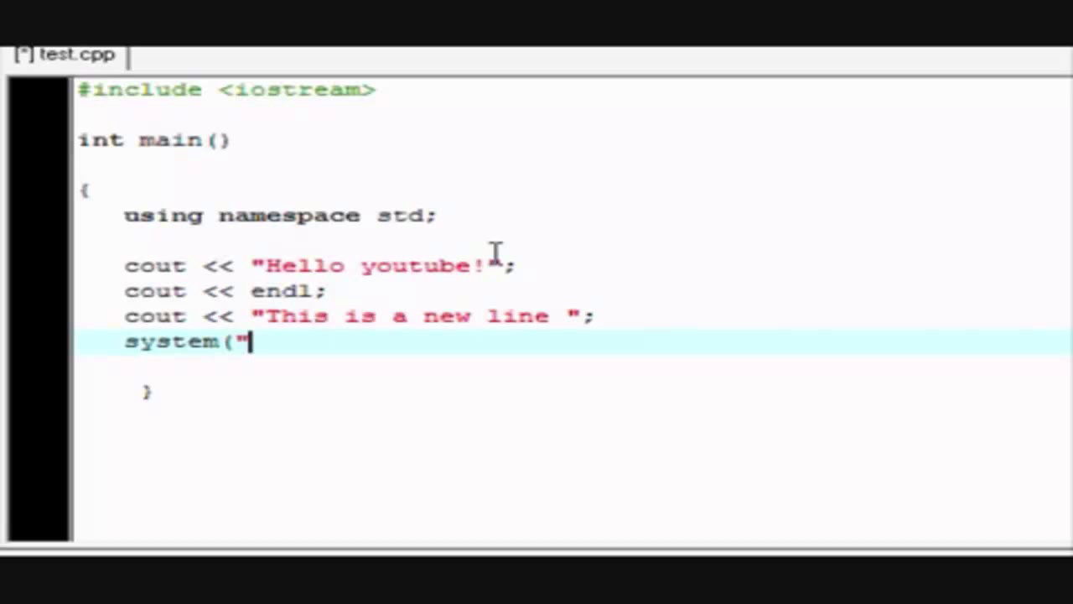
{"action": "type", "text": "pause"}
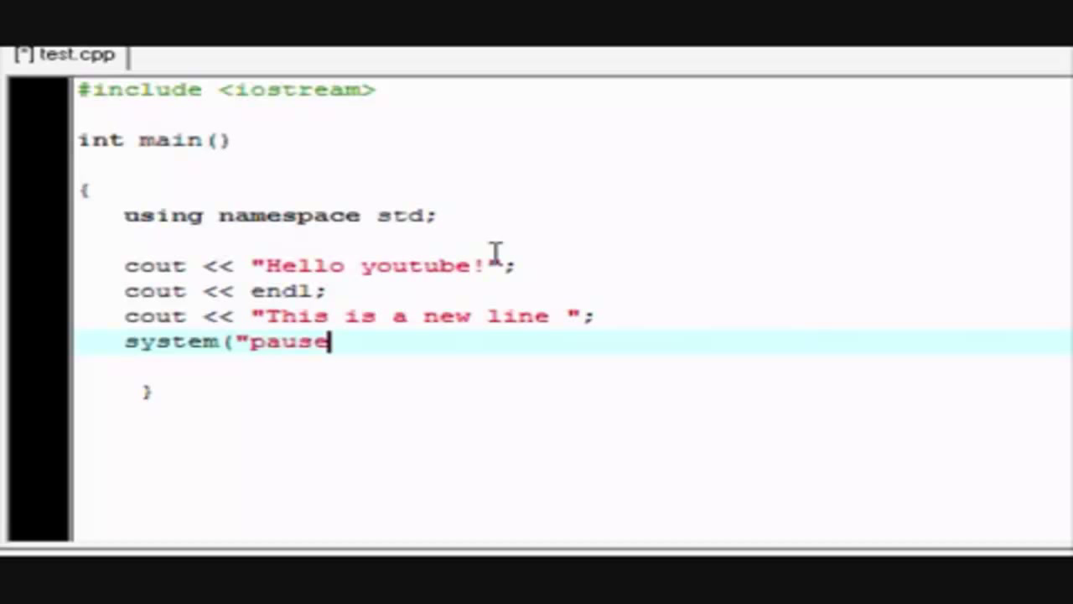
{"action": "type", "text": "\")"}
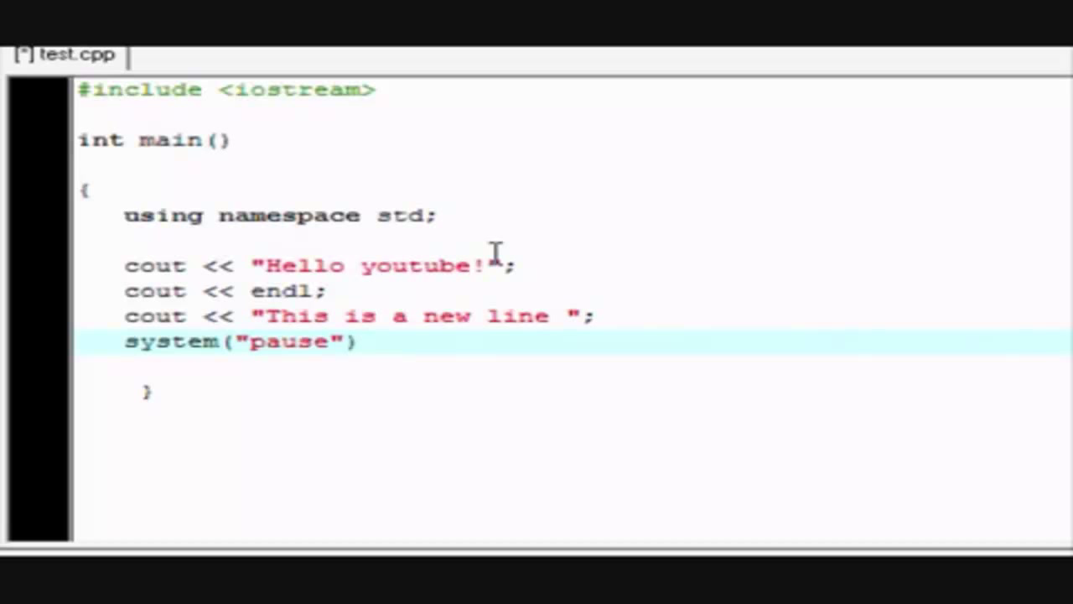
{"action": "type", "text": ";"}
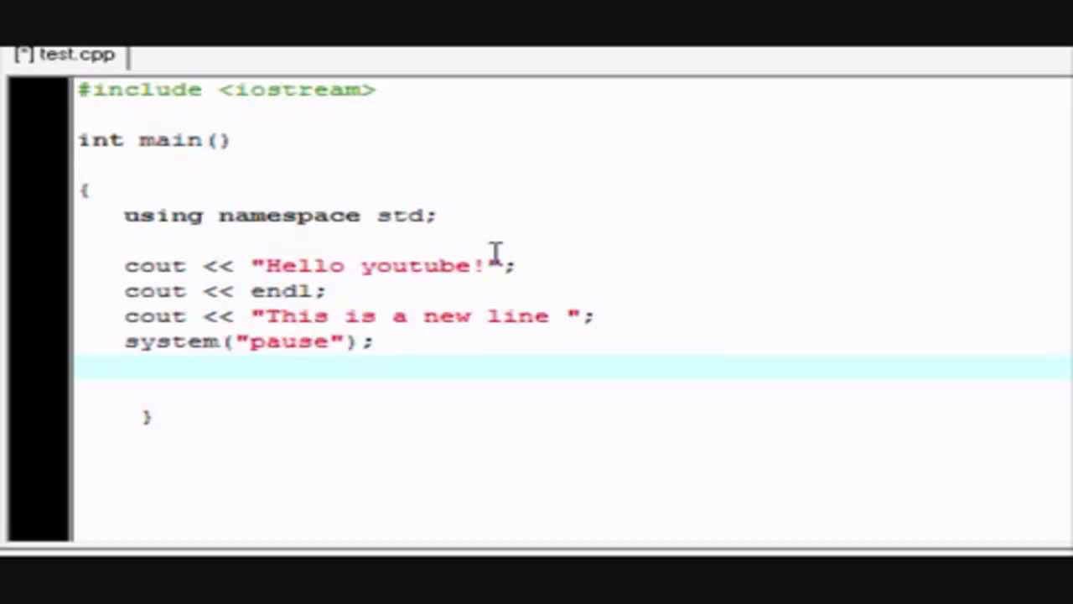
- End main with return 0;
{"action": "type", "text": "re"}
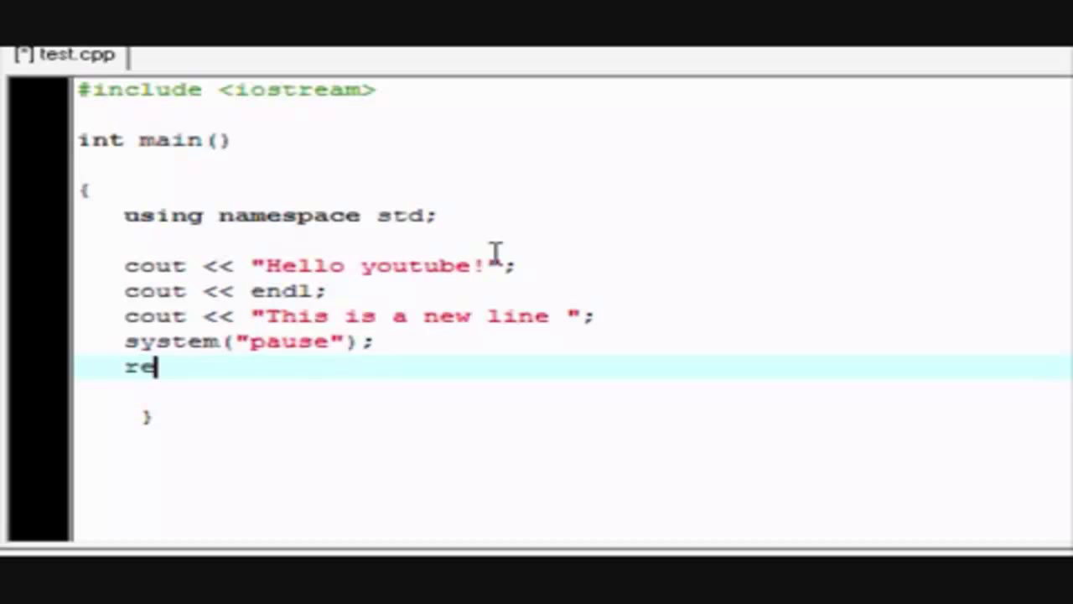
{"action": "type", "text": "turn 0"}
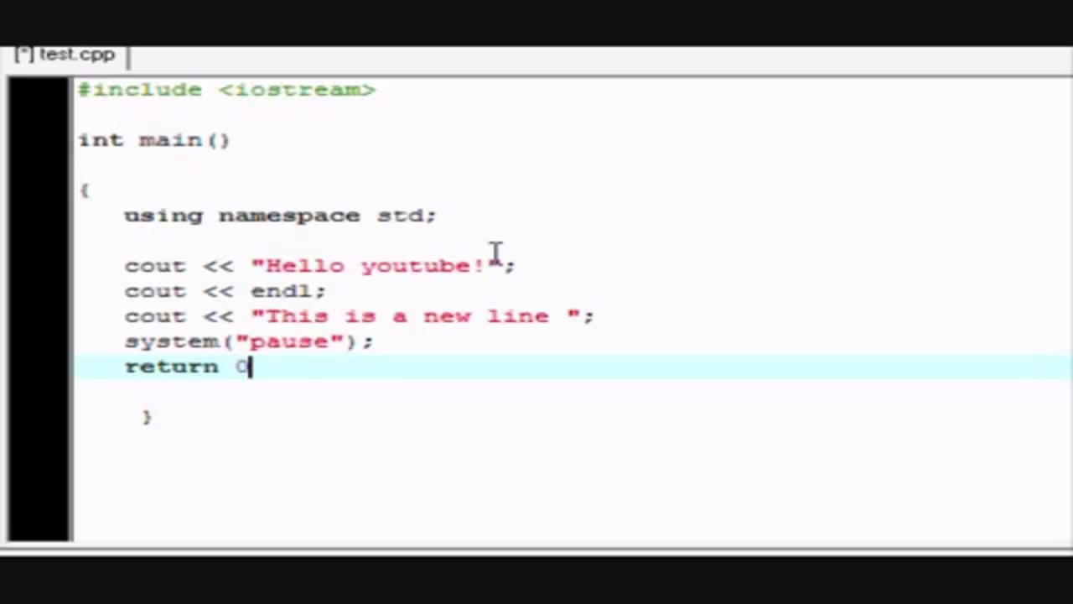
{"action": "type", "text": ";"}
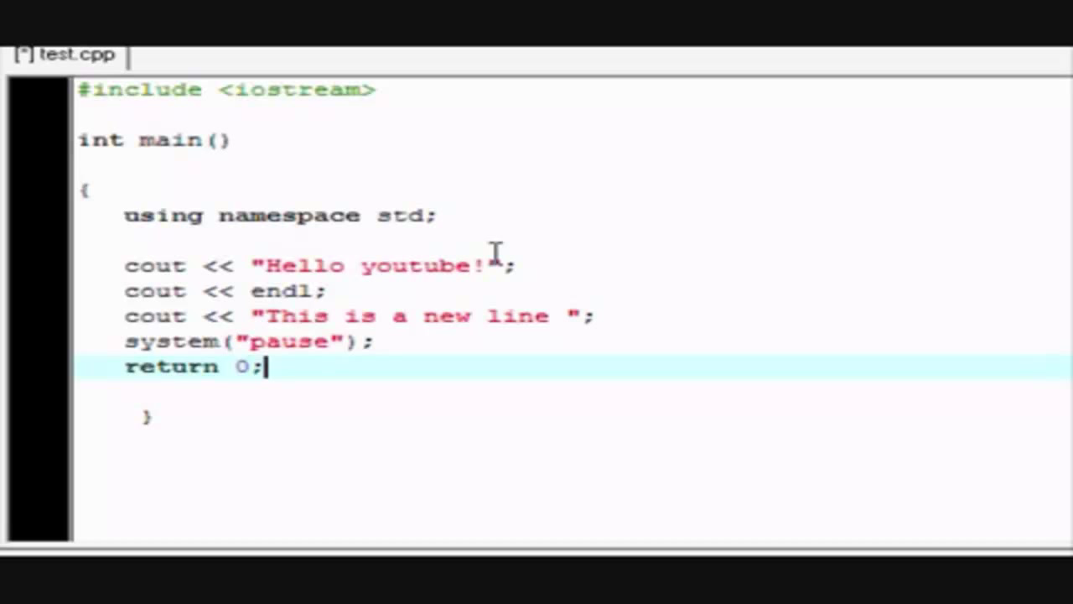
{"action": "left_click", "coordinate": [497, 265]}
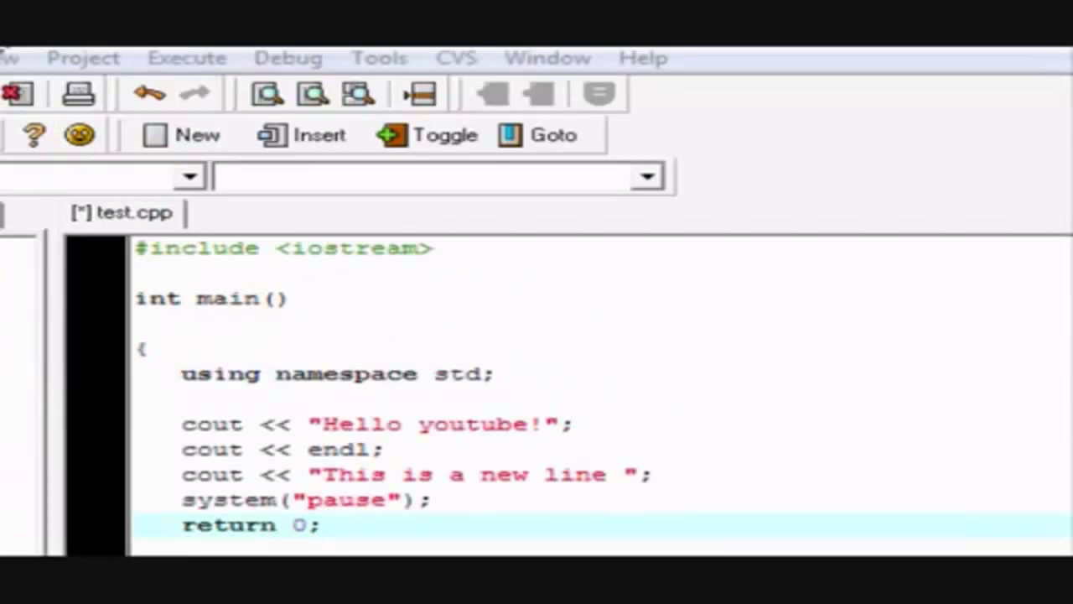
{"action": "mouse_move", "coordinate": [186, 57]}
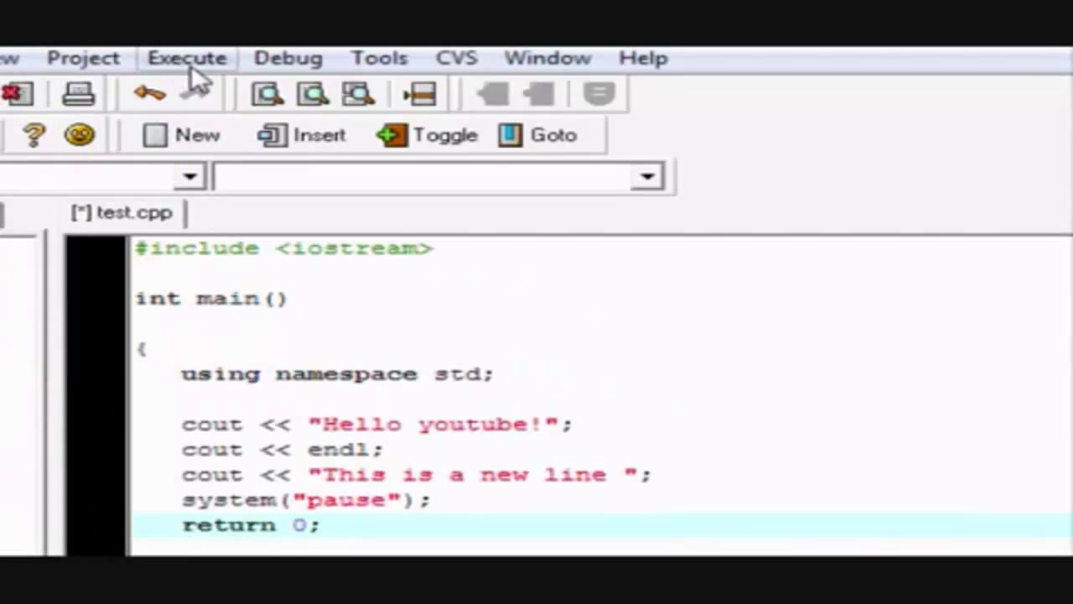
- Compile and run test.cpp via Execute > Compile & Run
{"action": "left_click", "coordinate": [187, 57]}
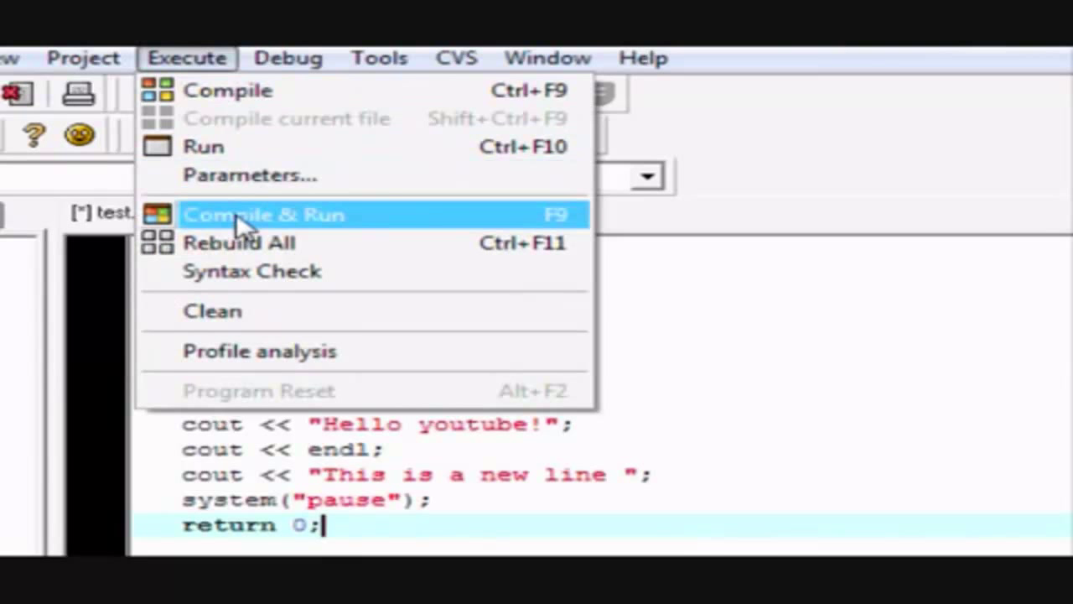
{"action": "left_click", "coordinate": [265, 214]}
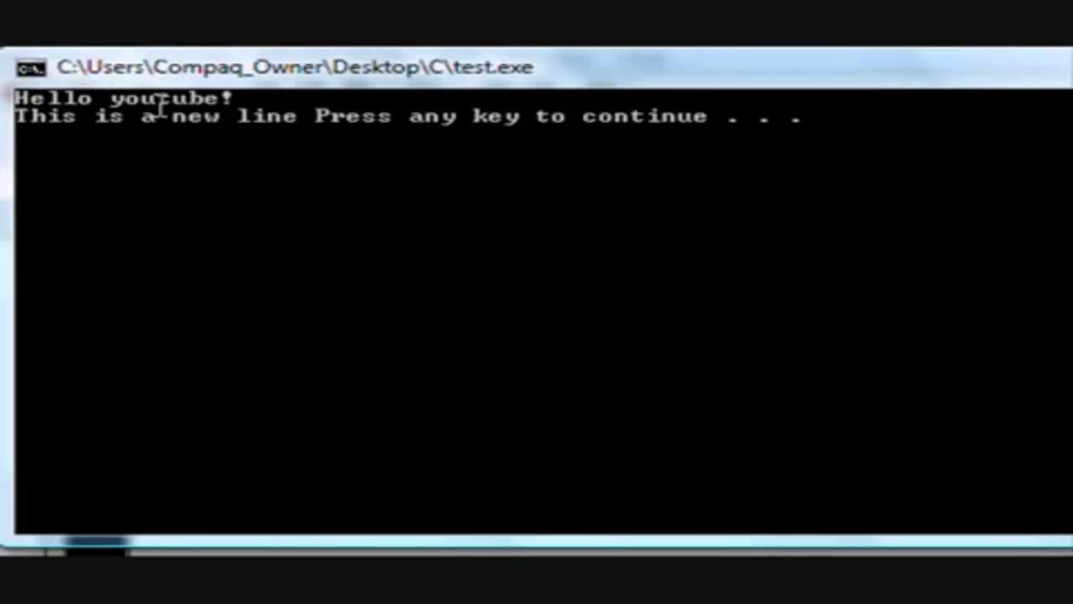
{"action": "mouse_move", "coordinate": [52, 130]}
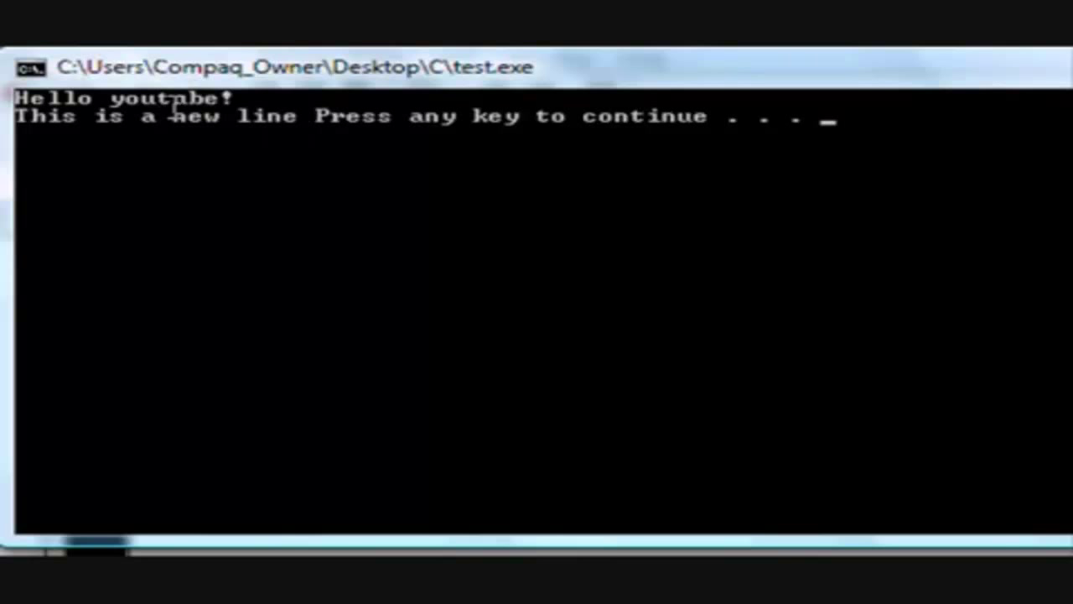
{"action": "mouse_move", "coordinate": [255, 147]}
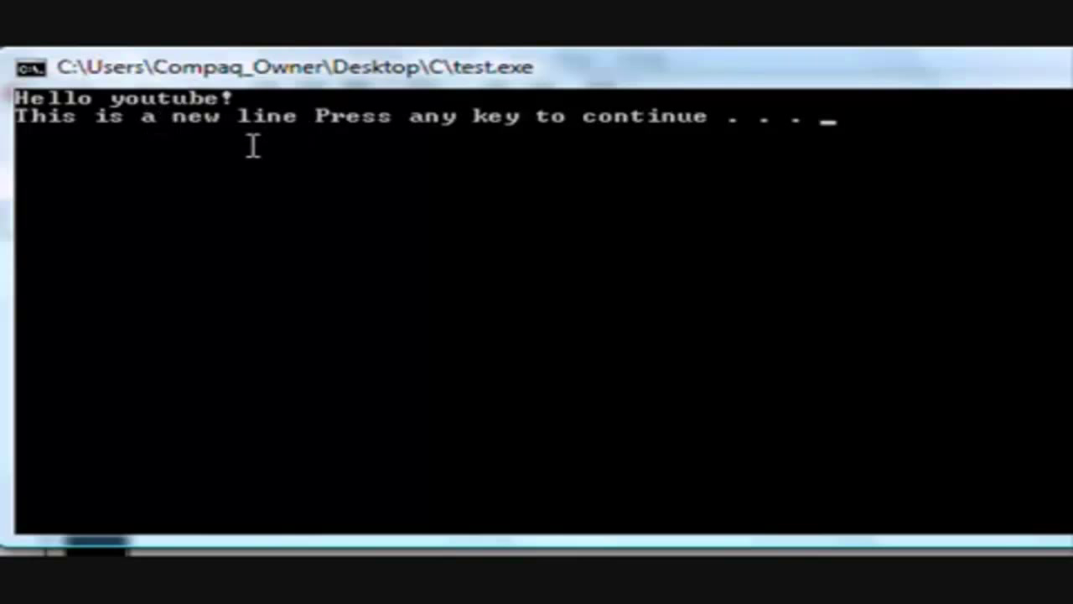